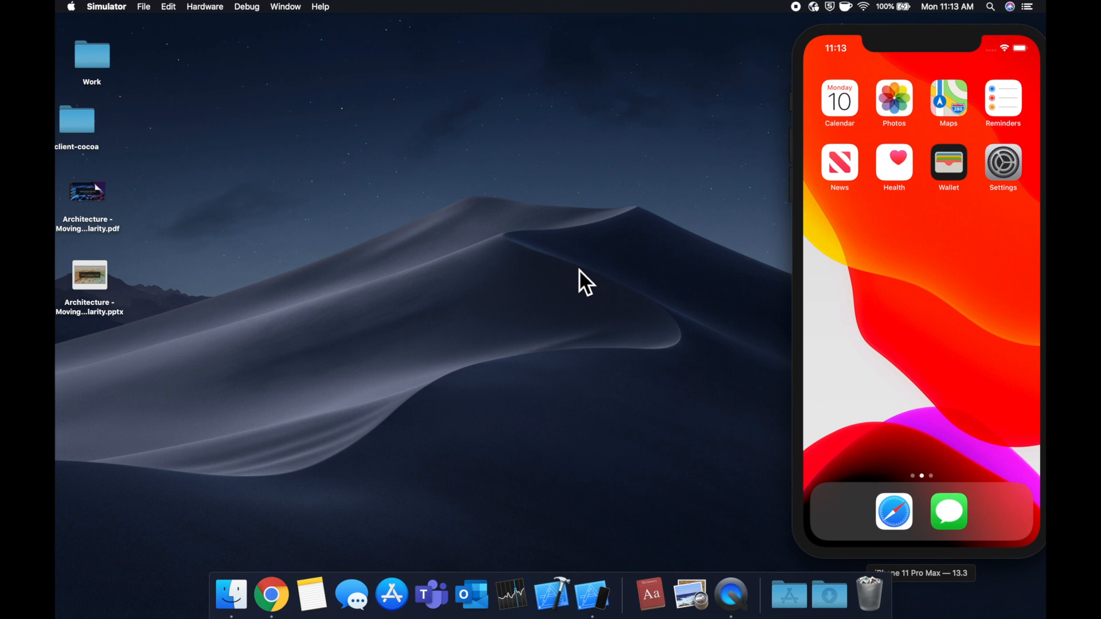
mouse_move(589, 288)
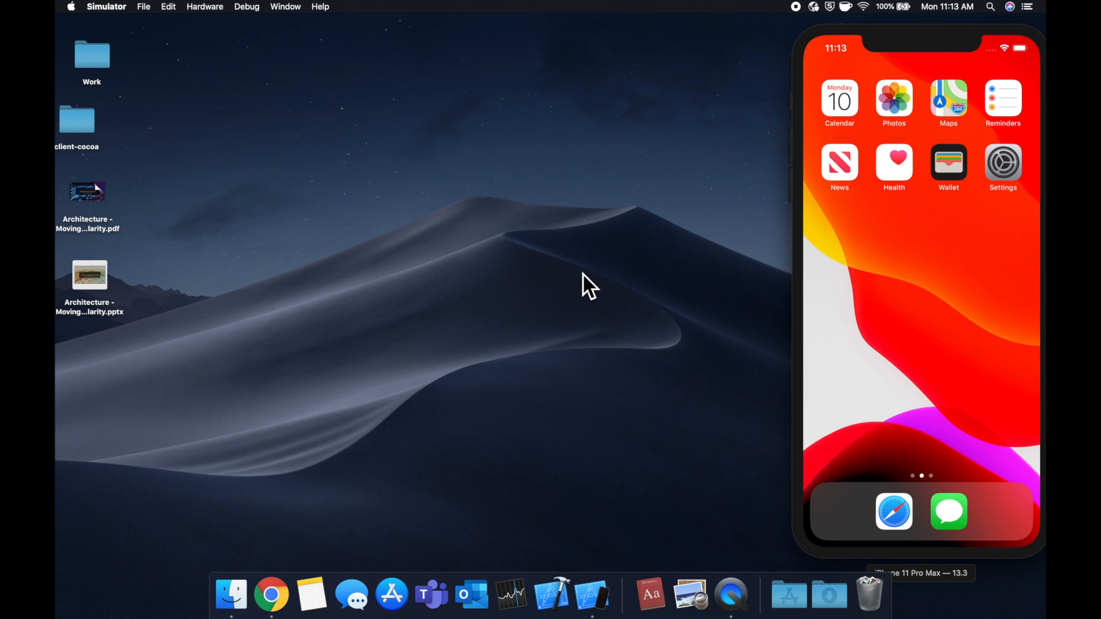
Search the Mac for "xcode" from Spotlight while the simulator home screen stays open
text(xcode)
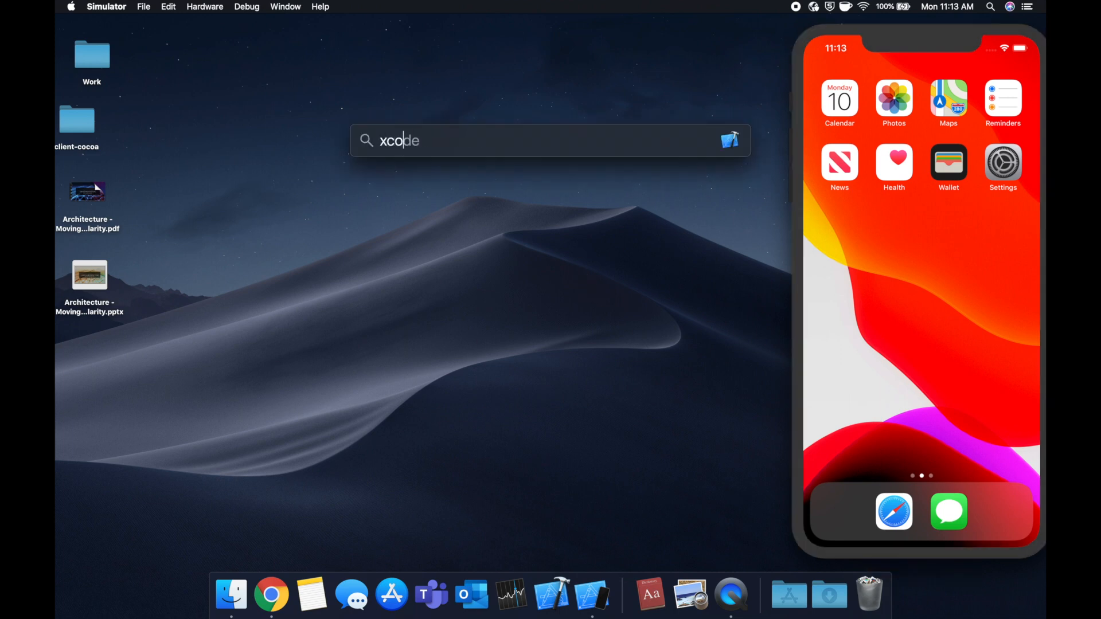
Launch Xcode and begin a new project using the Single View App template
key(Return)
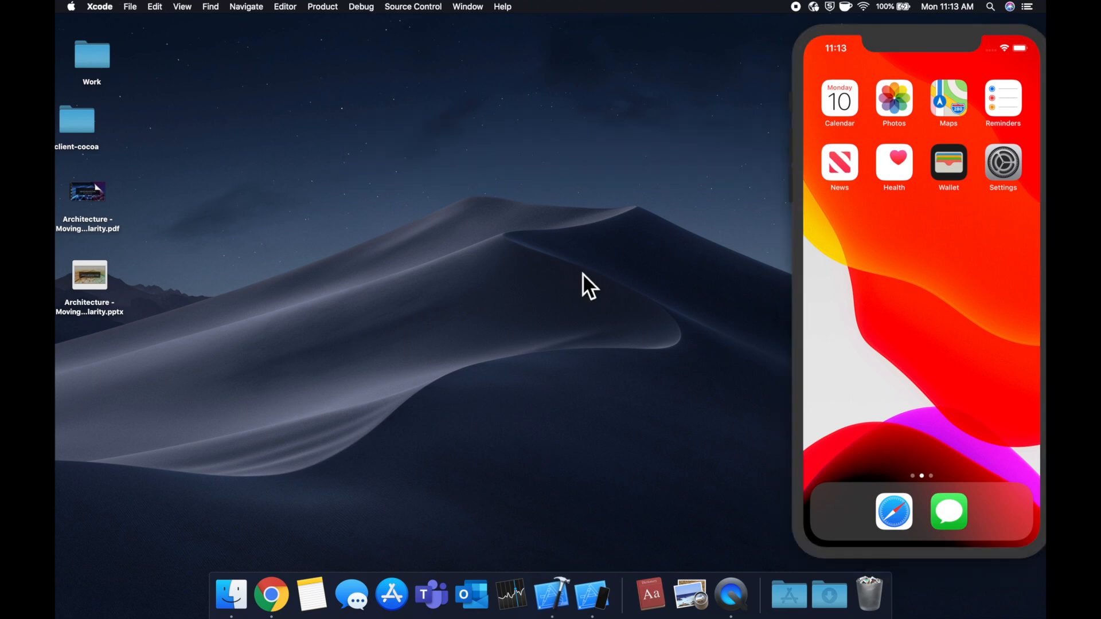
click(129, 7)
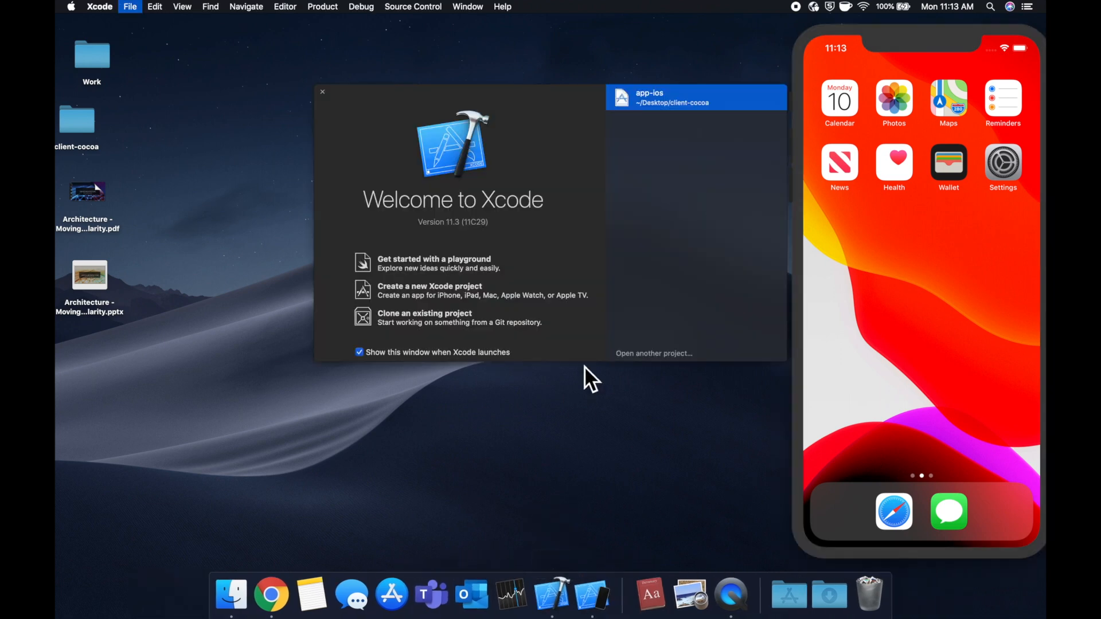
click(429, 289)
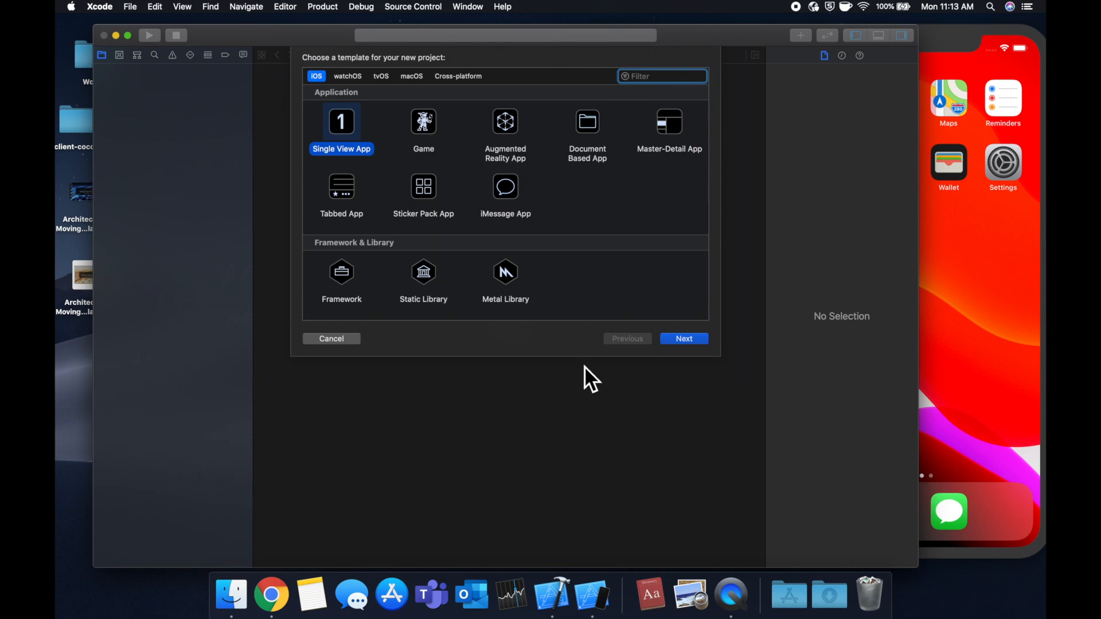
click(681, 339)
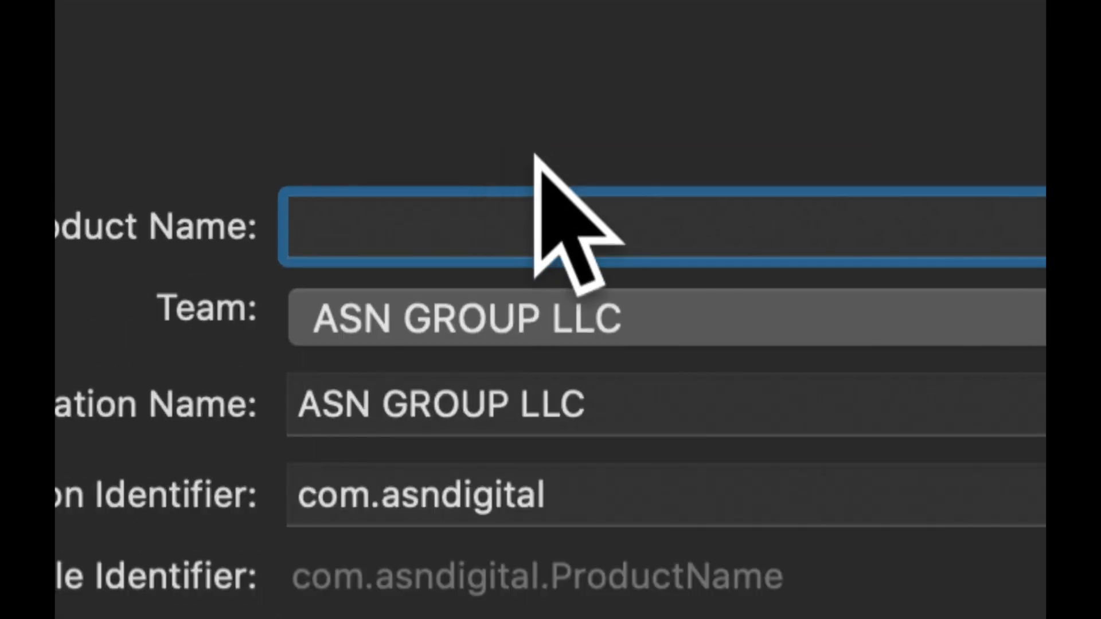
Name the product AlertAndSheet, create the project and widen the editor by hiding the Inspector
text(AlertAndSh)
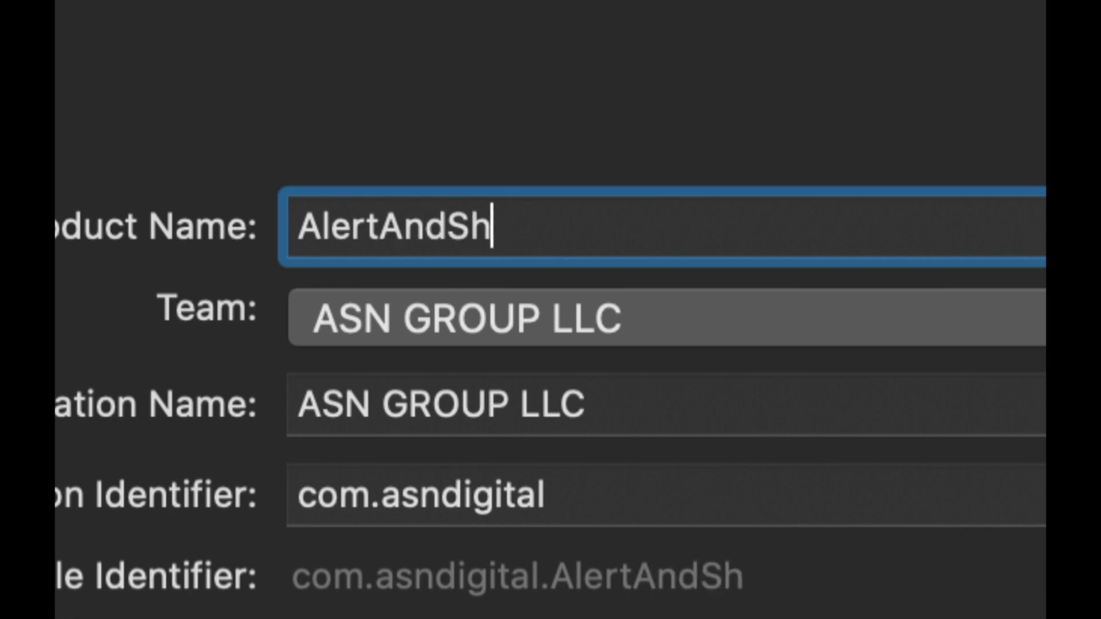
text(ee)
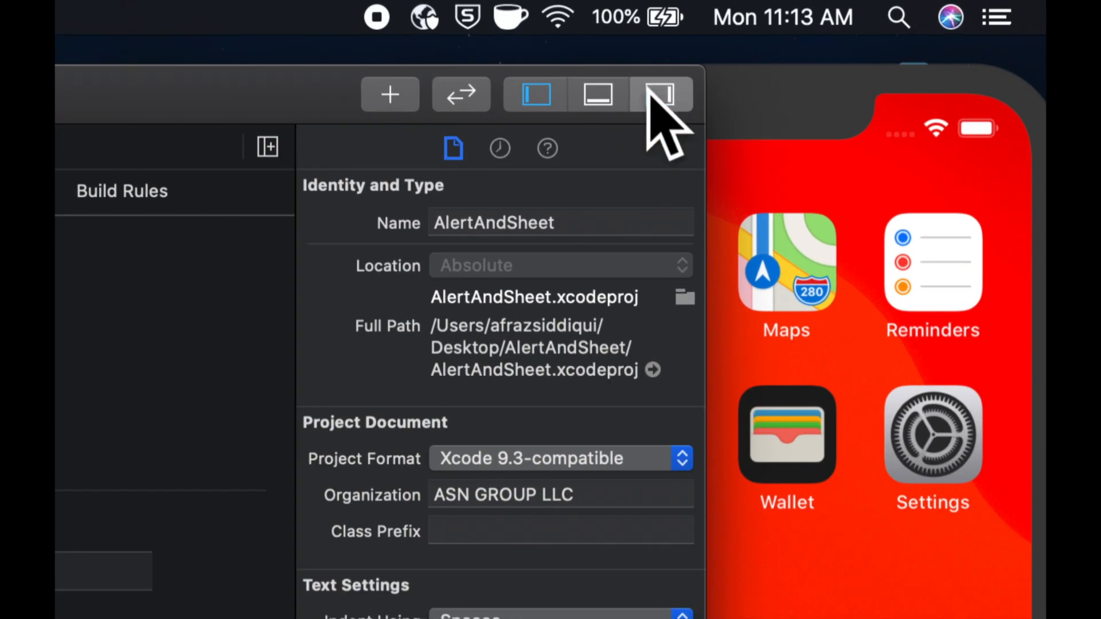
click(661, 93)
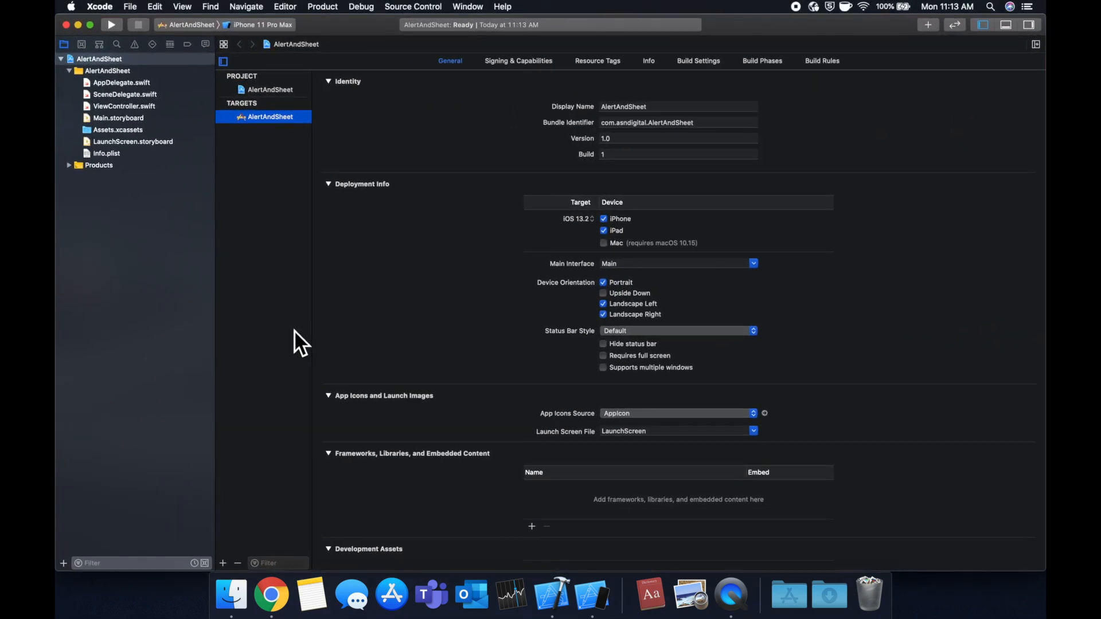
Jump to ViewController.swift via the quick-open search "viewcon"
key(cmd+shift+o)
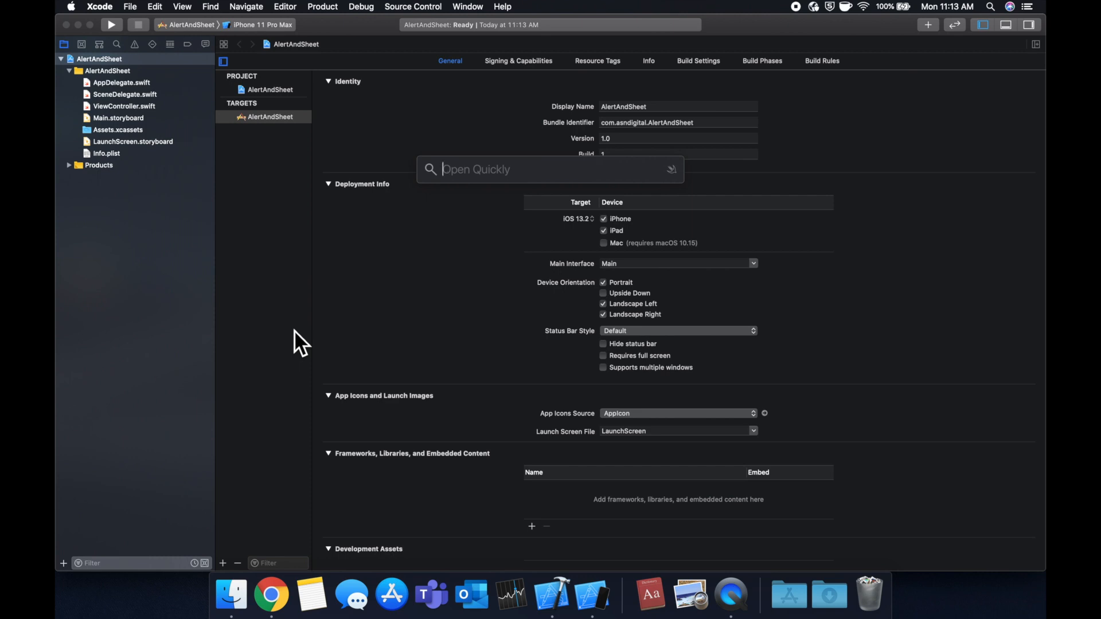
text(viewcon)
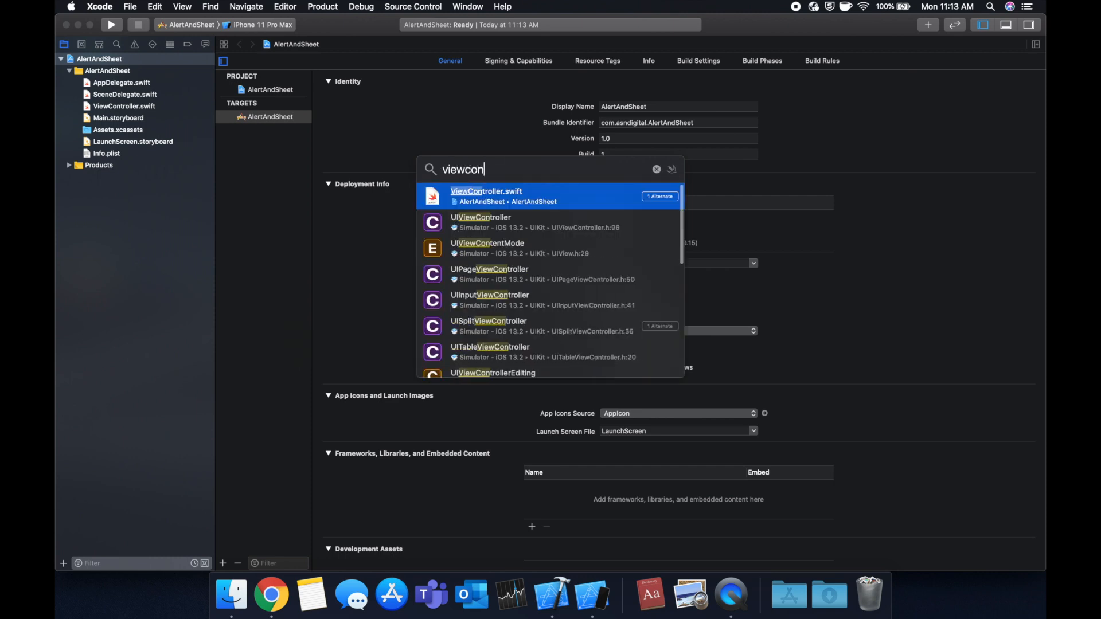
click(487, 196)
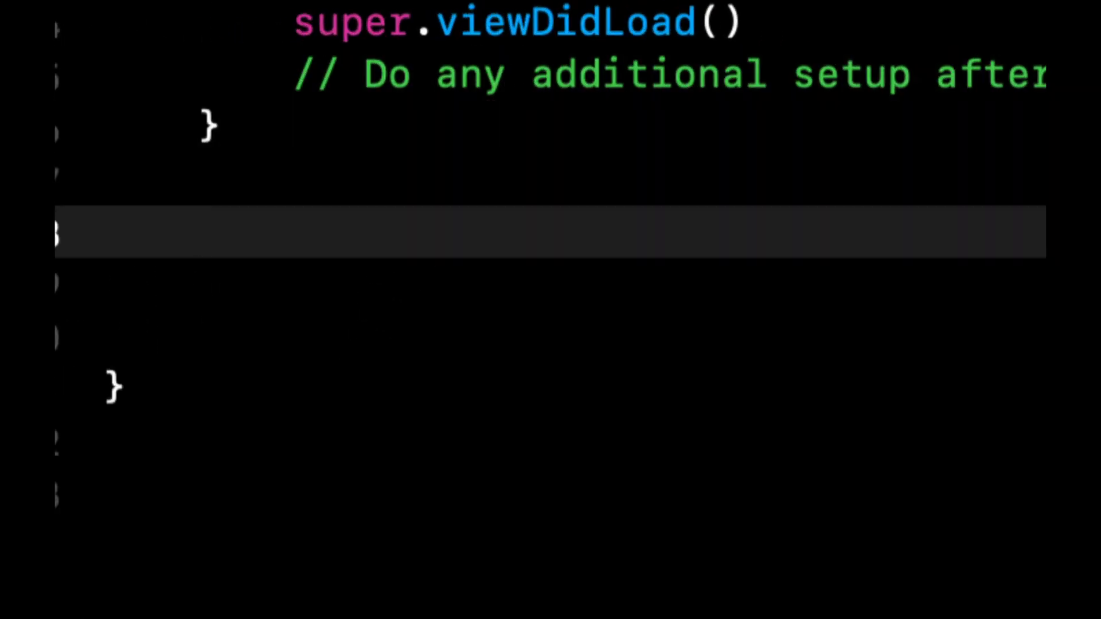
text(@ibaction)
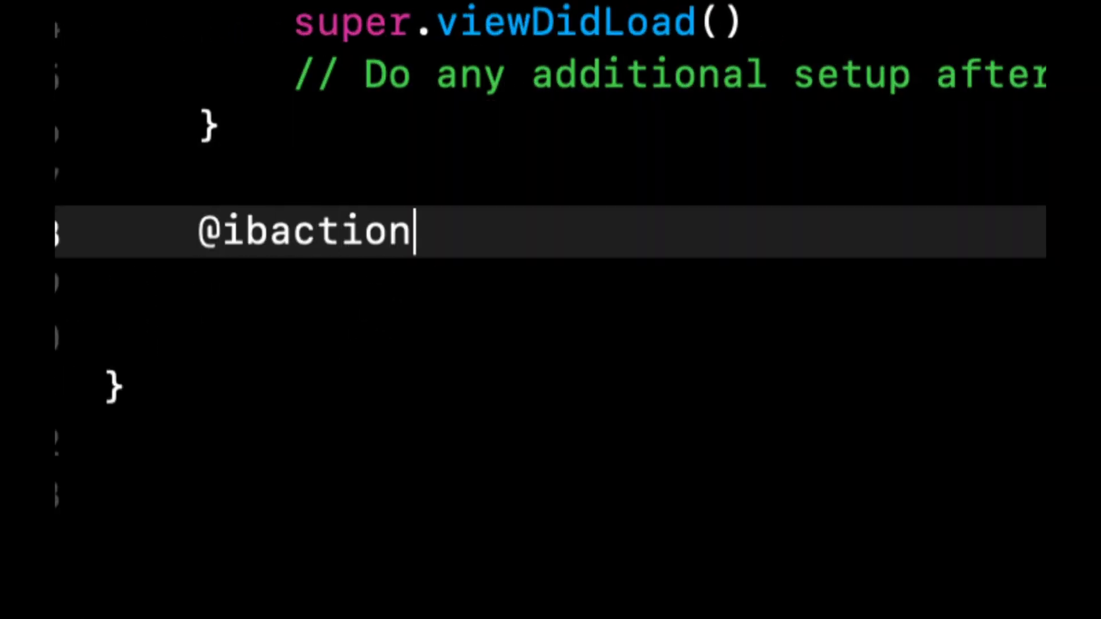
text(fu)
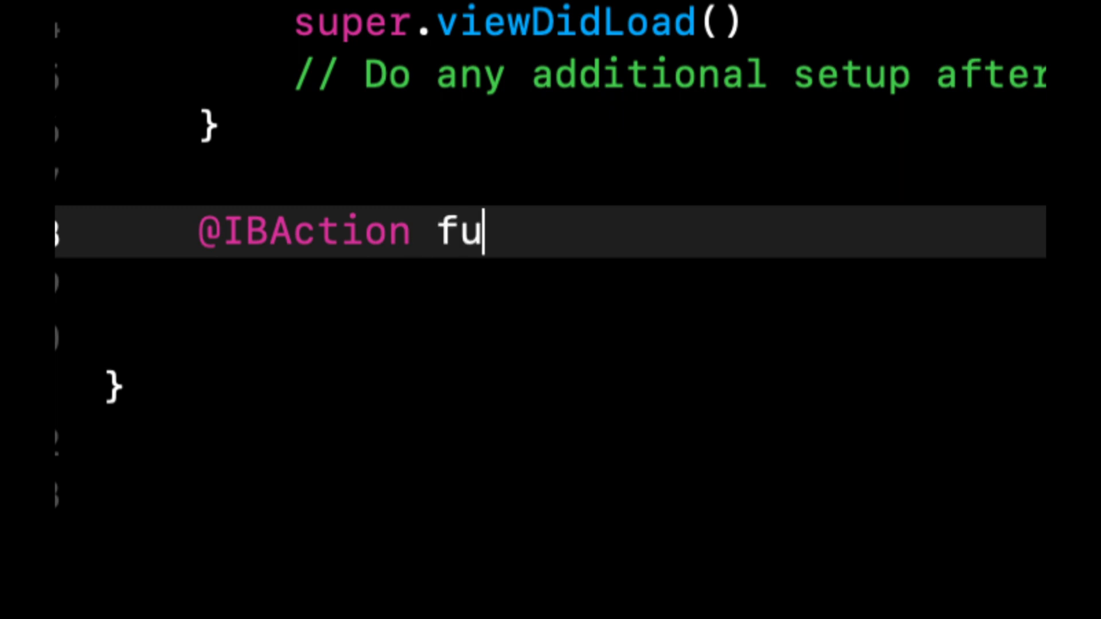
text(nc didTapButton)
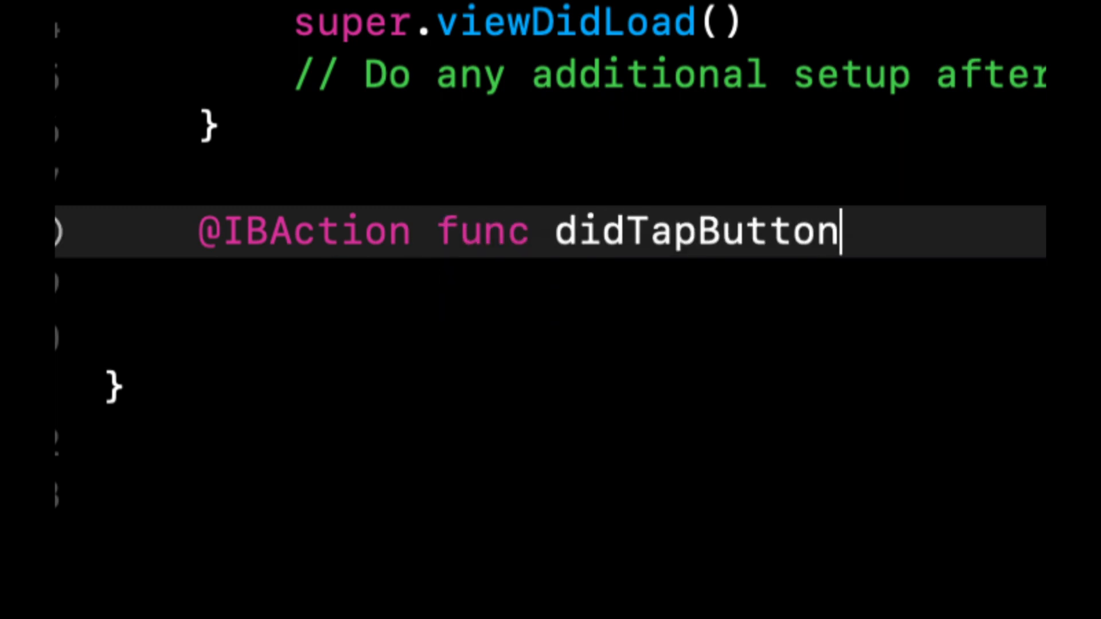
text(() {)
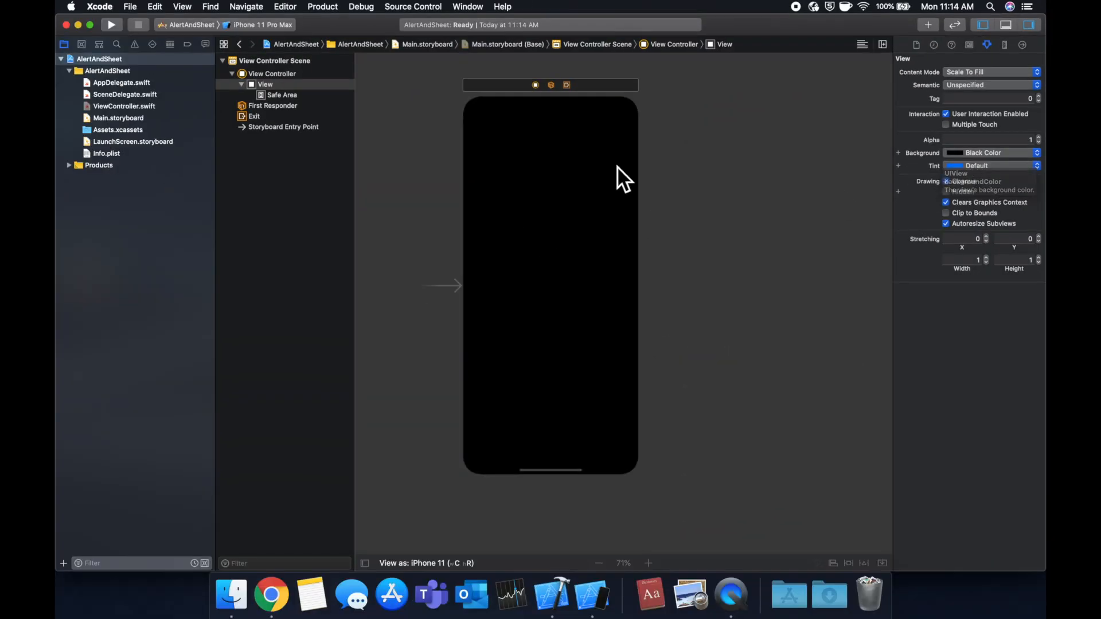
Find a Button in the object library to place on the storyboard view for didTapButton
click(928, 24)
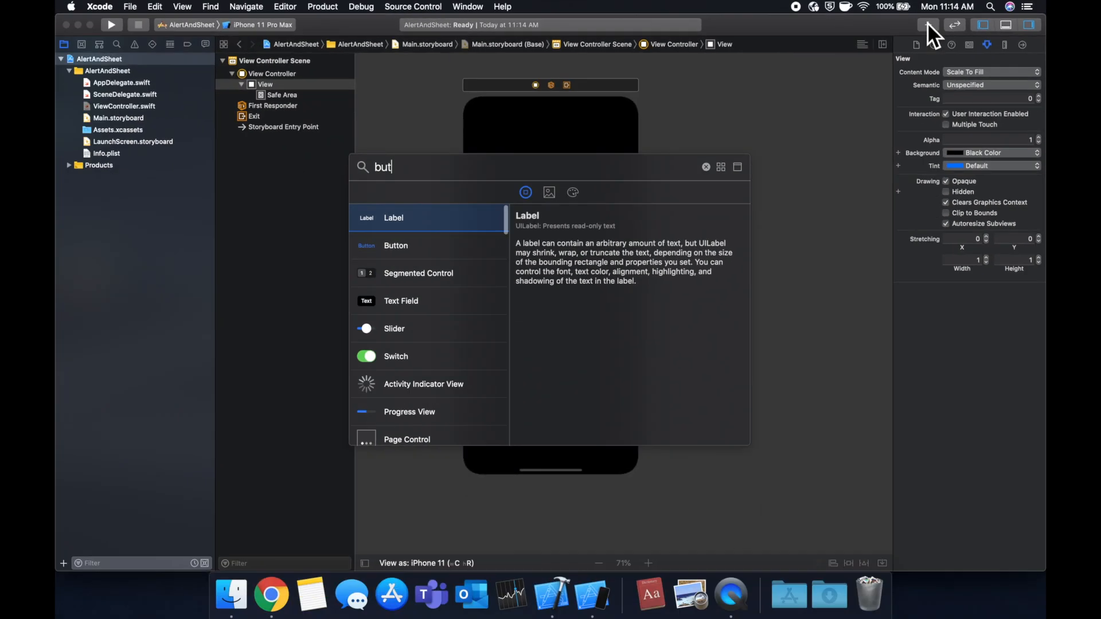
text(ton() {)
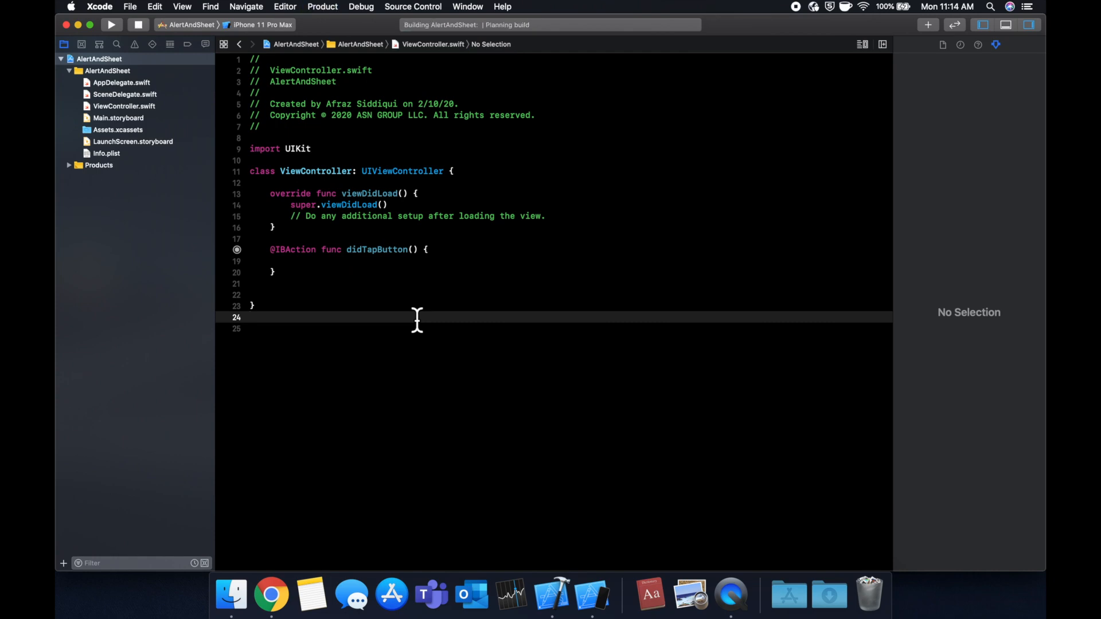
Run AlertAndSheet on the iPhone 11 Pro Max simulator
click(110, 24)
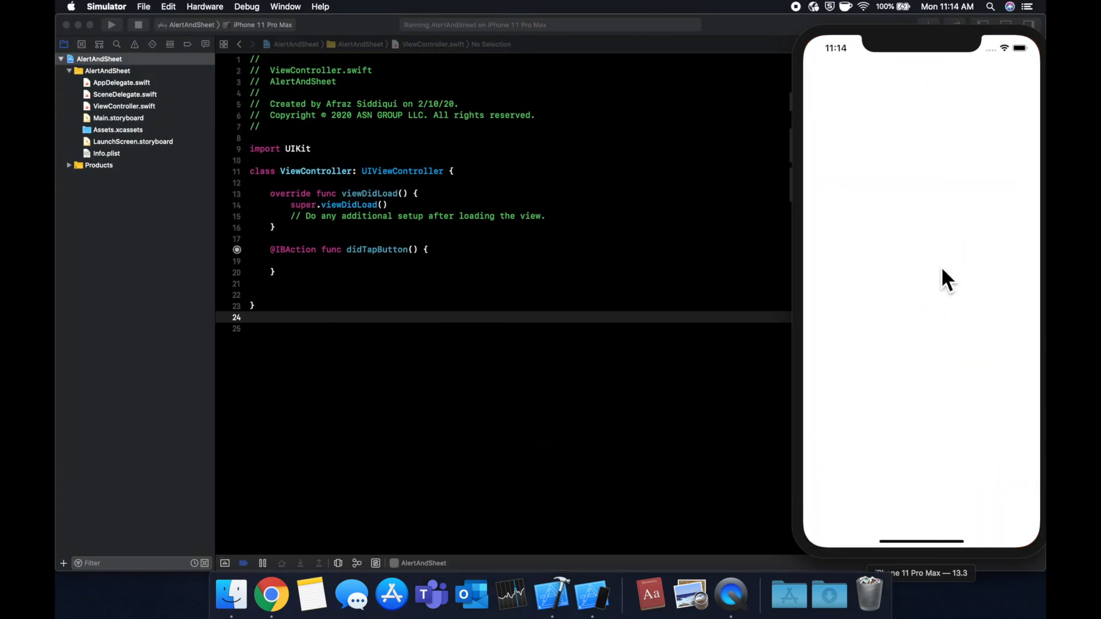
mouse_move(818, 314)
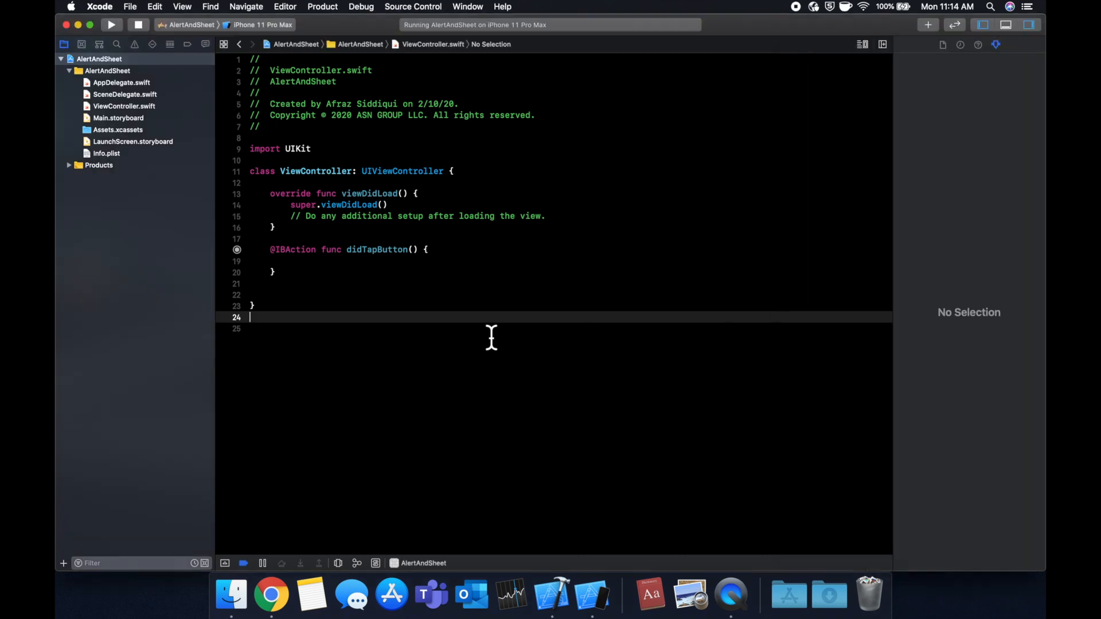
mouse_move(314, 302)
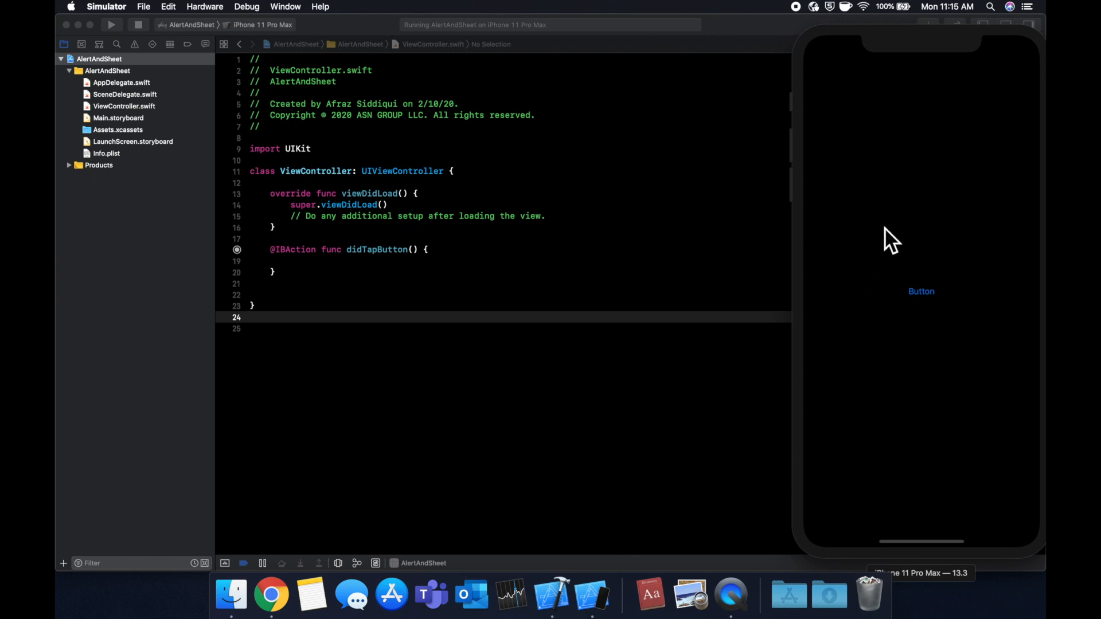
mouse_move(946, 335)
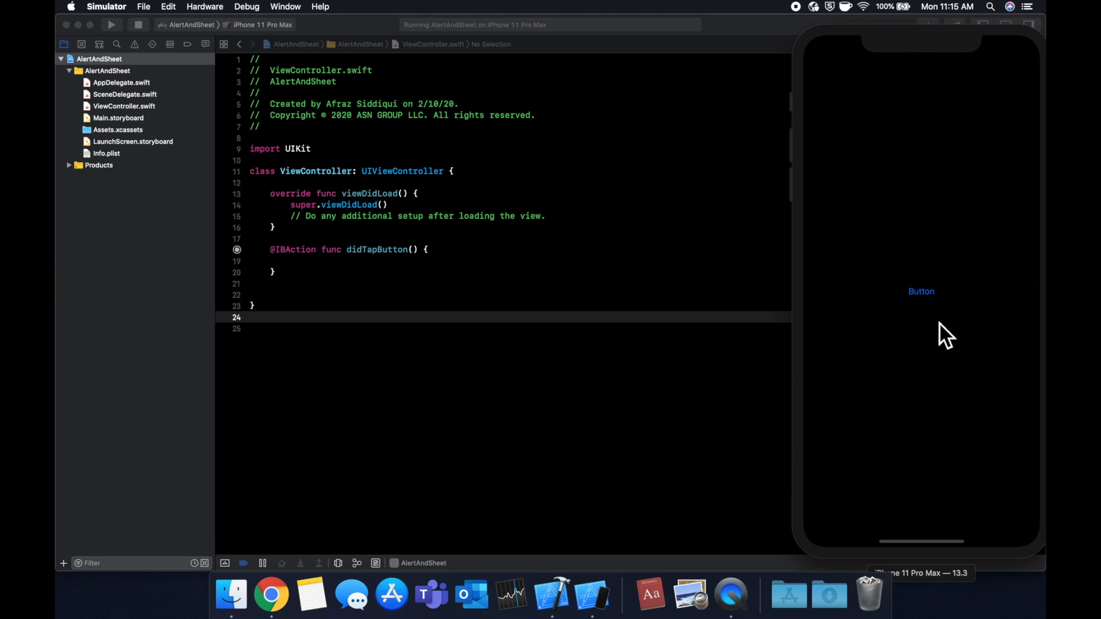
mouse_move(920, 386)
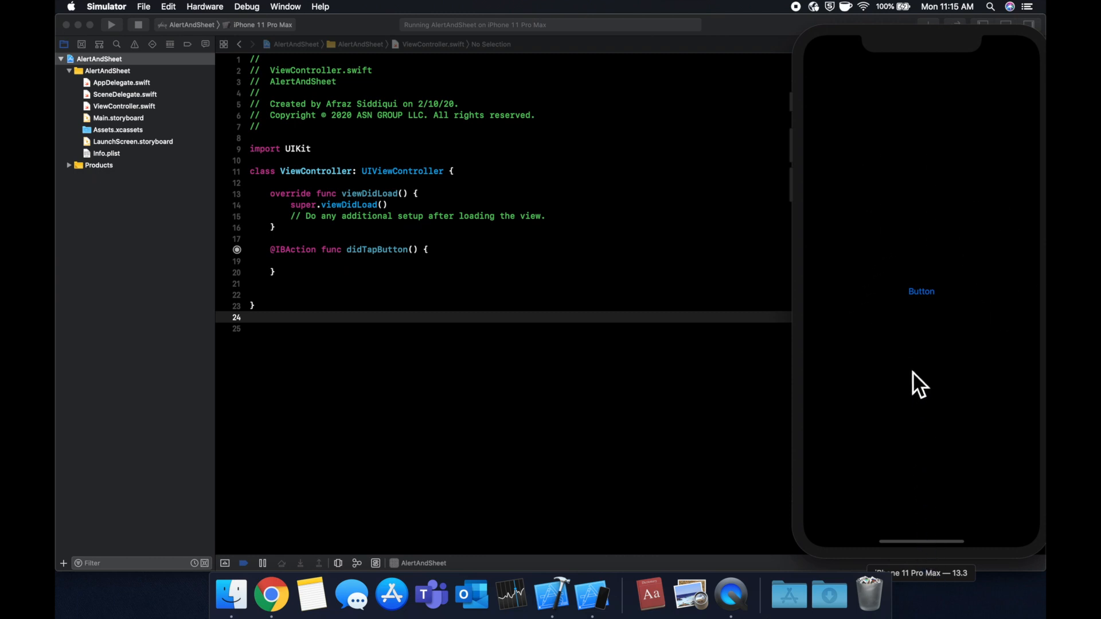
mouse_move(390, 348)
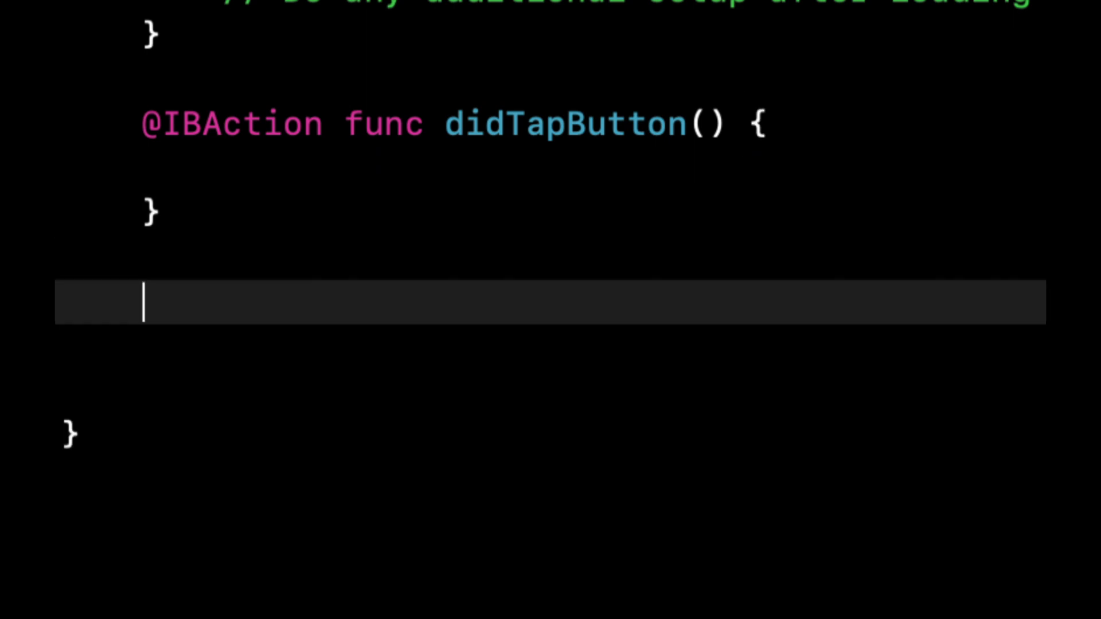
Declare empty functions showAlert() and showActionsheet() beneath didTapButton
text(func)
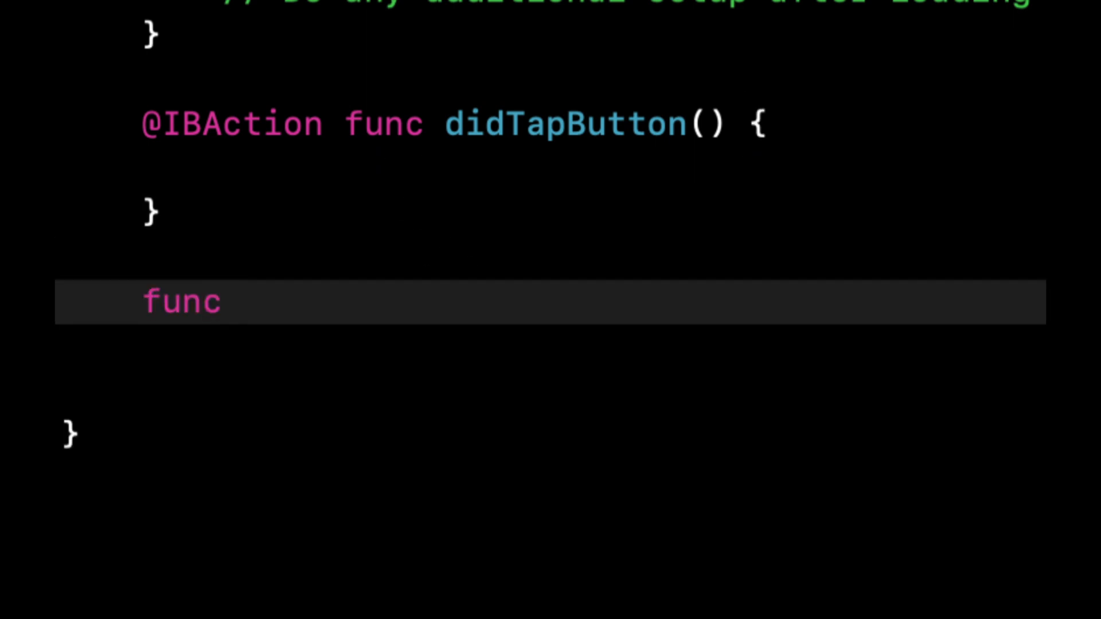
text(sow)
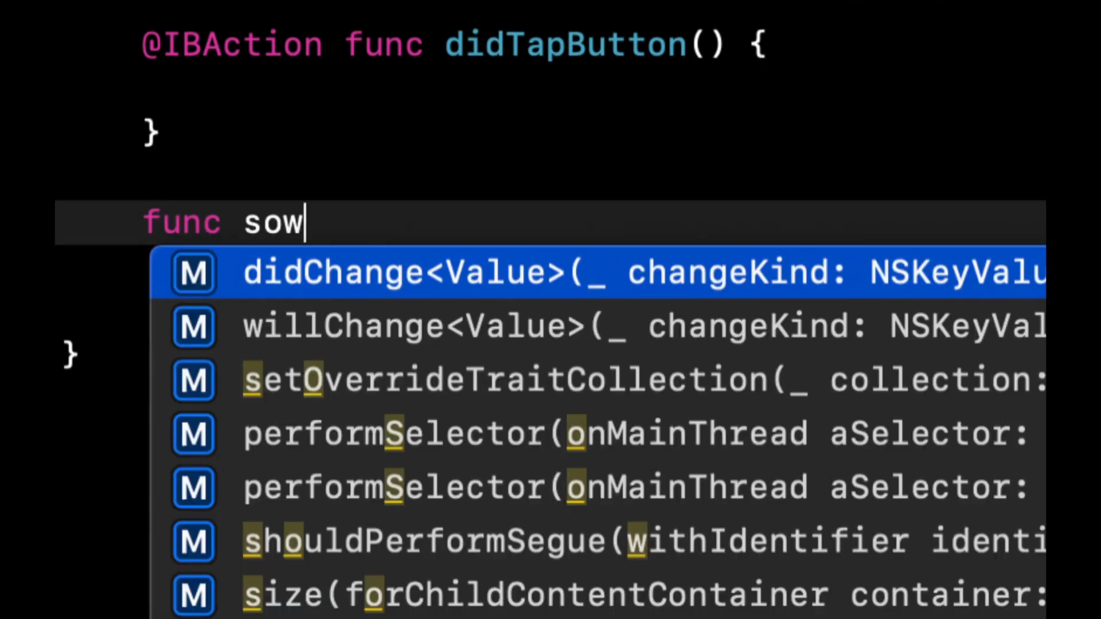
text(howAlert() {)
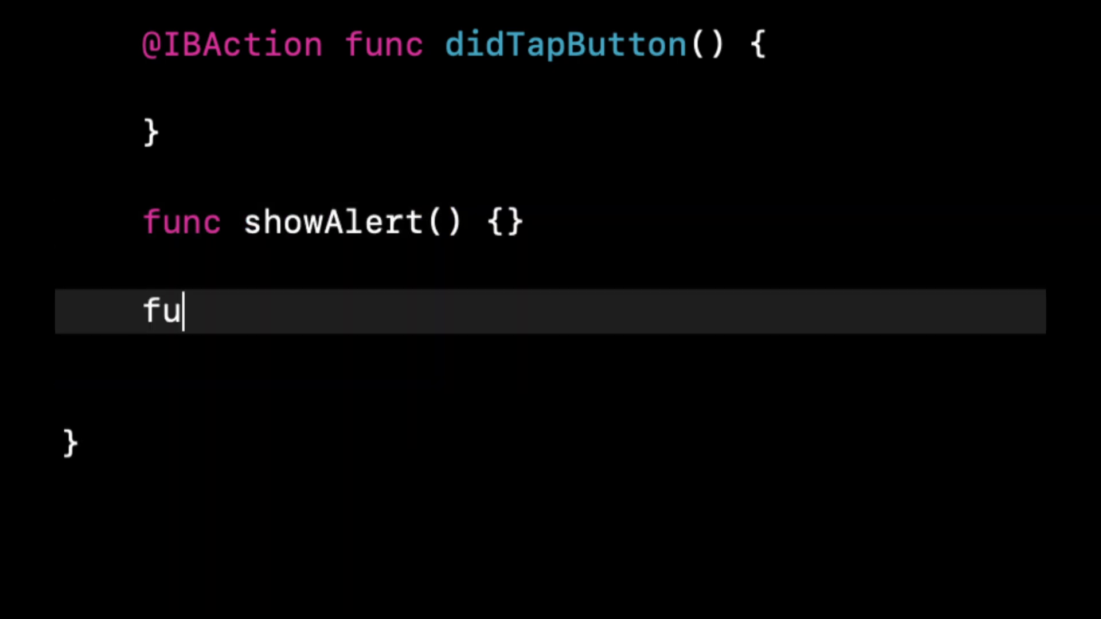
text(nc showAction)
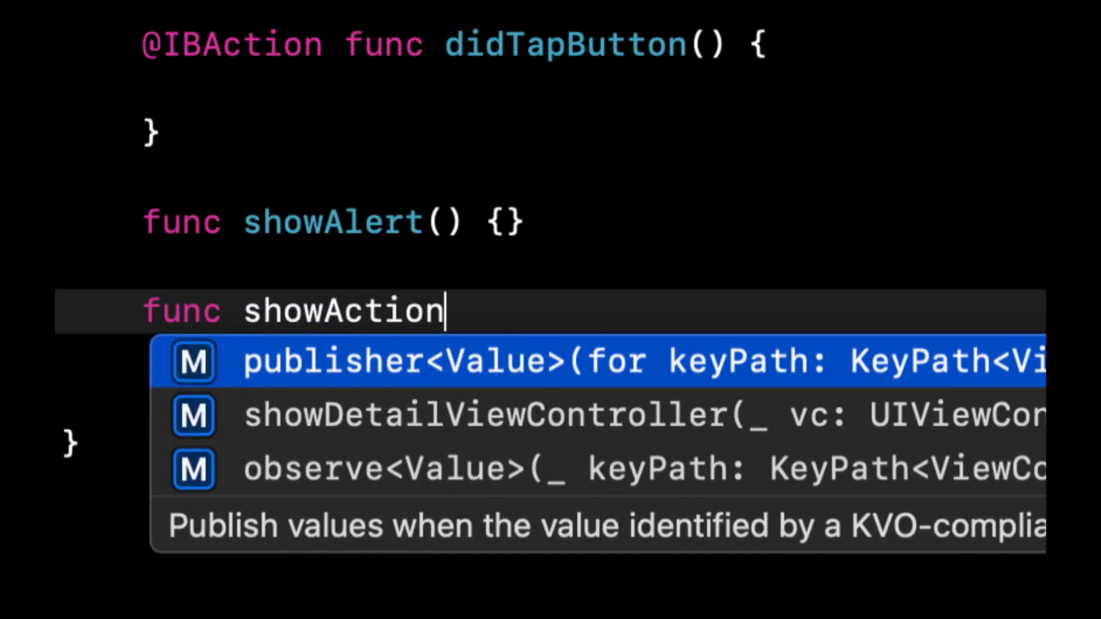
text(sheet {)
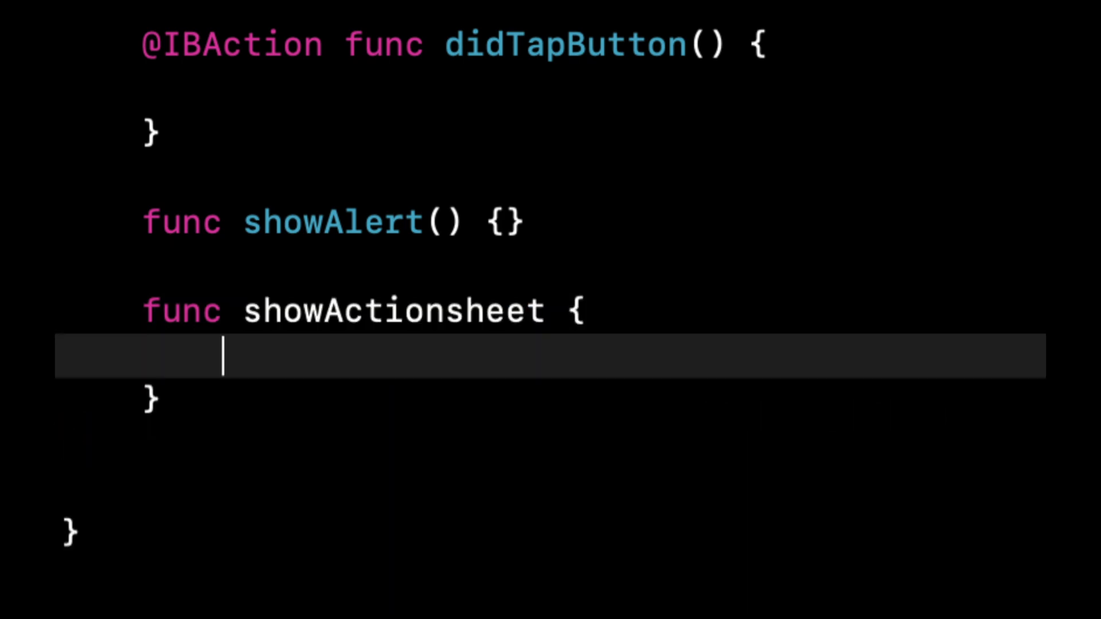
text(())
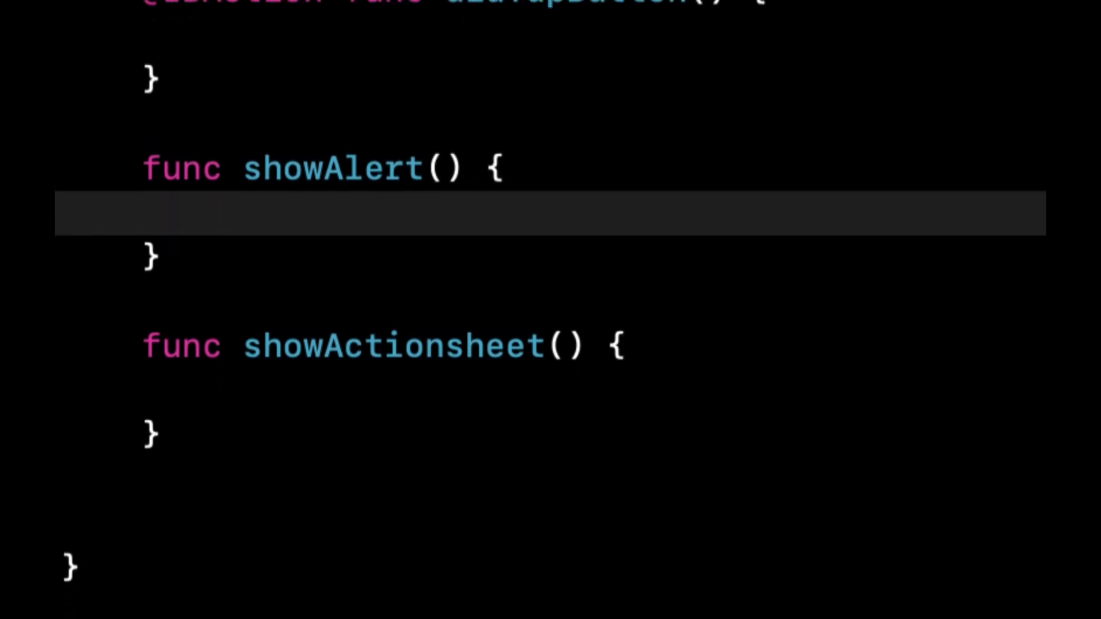
Build a UIAlertController alert, add a cancel action with an "action in" print handler, and present it
text(let alert = uialertco)
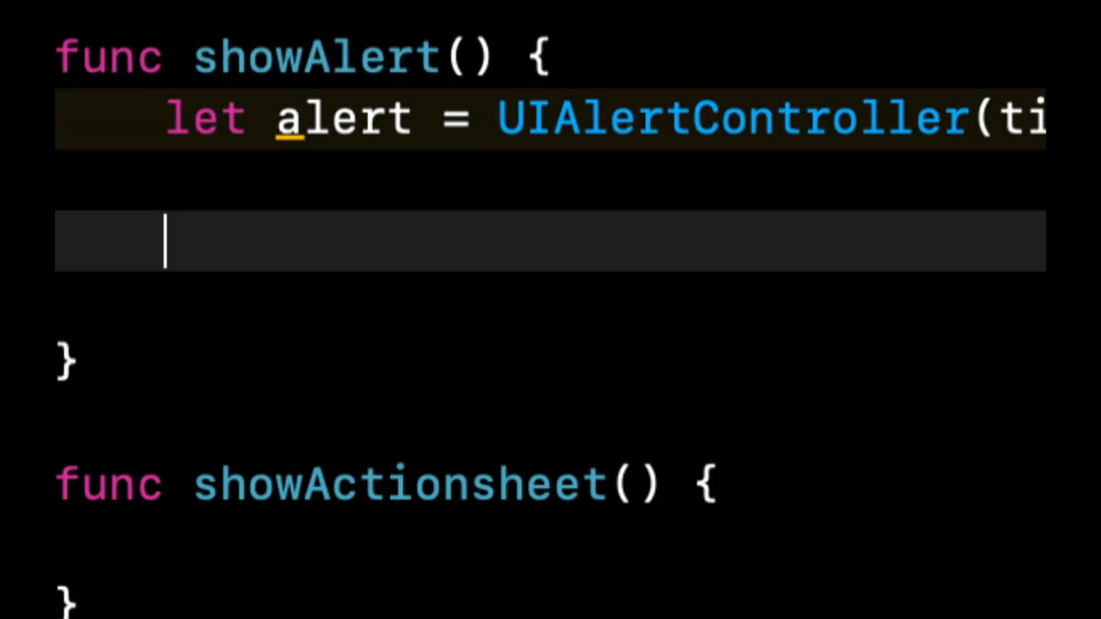
text(alertadd)
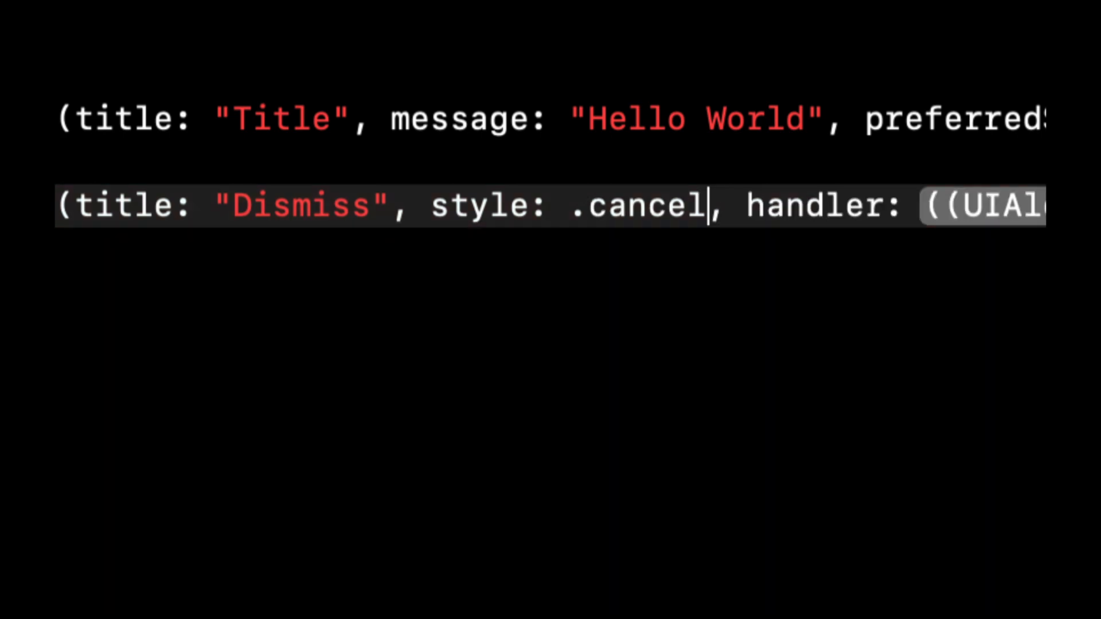
scroll(right, 3)
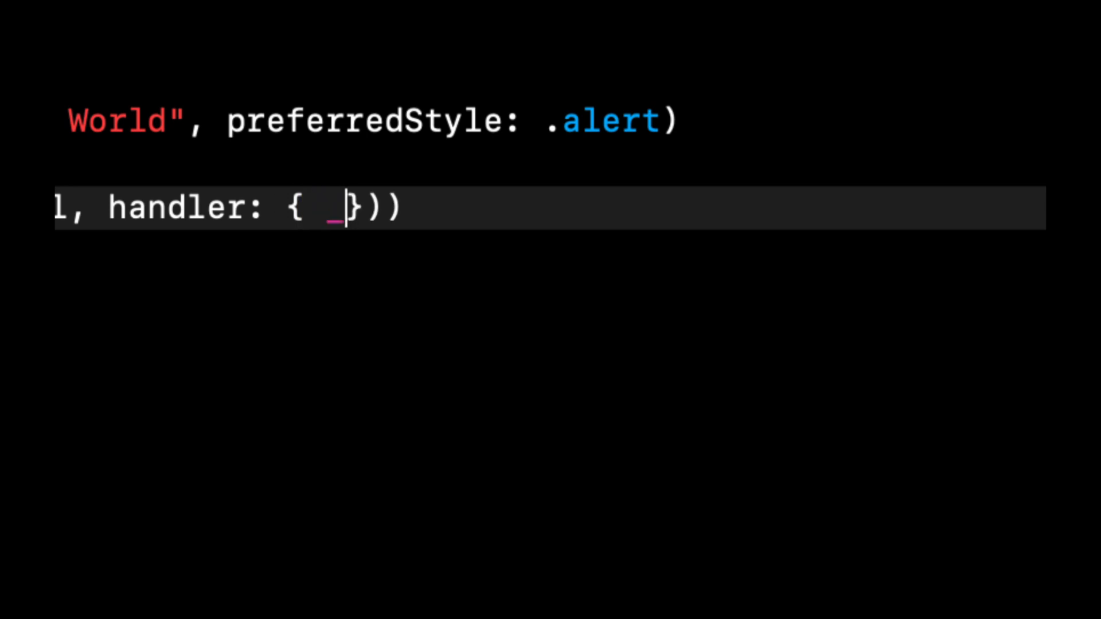
text(action in)
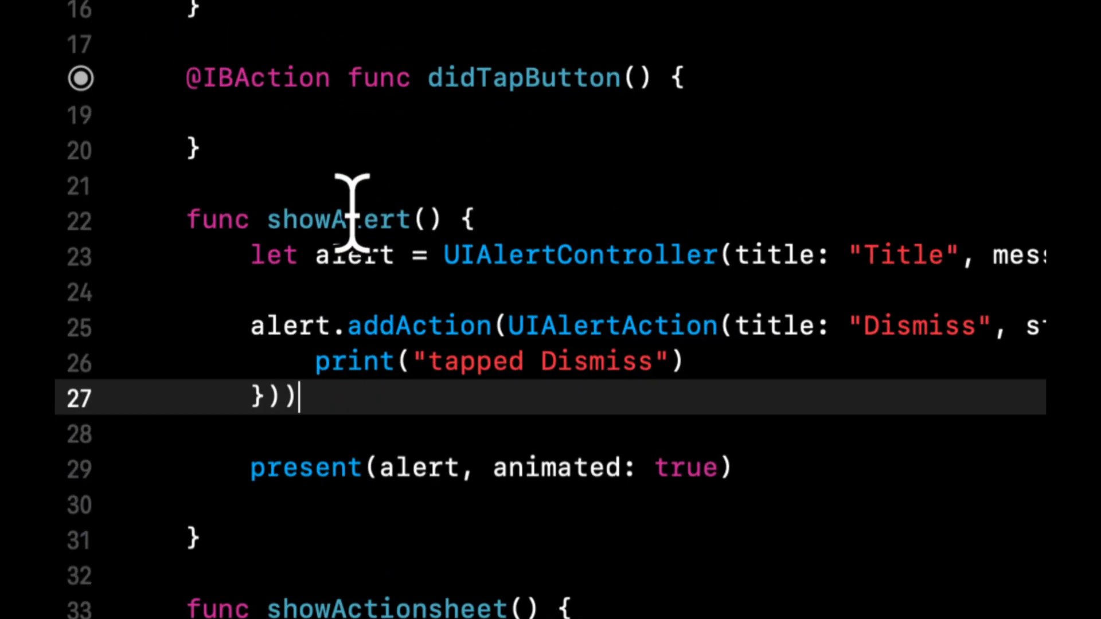
Call showAlert() from didTapButton
text(showAlert)
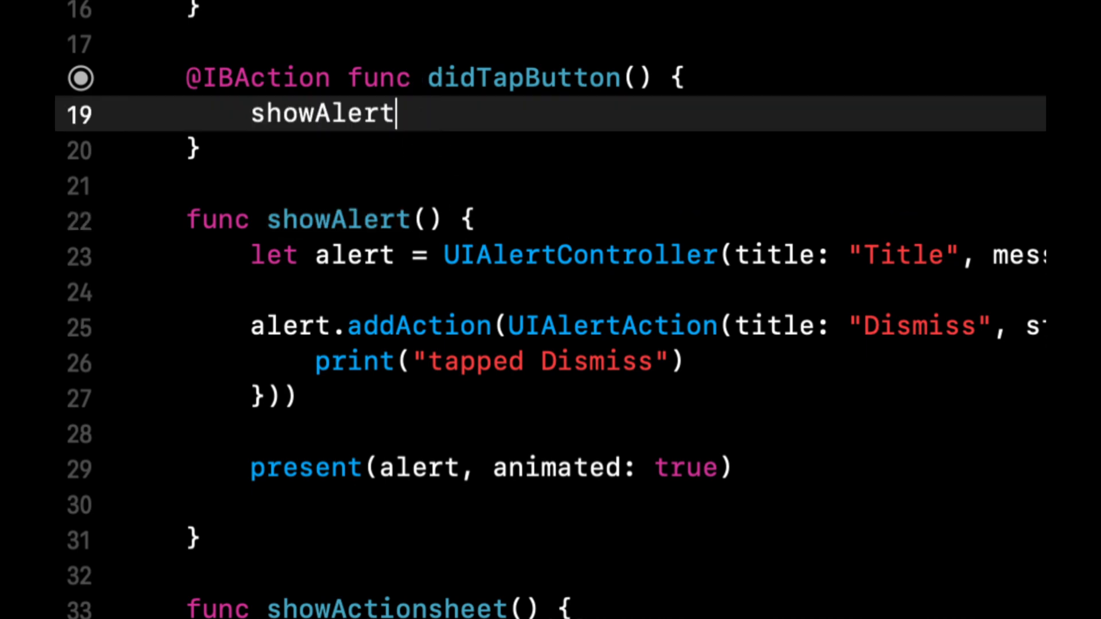
text(())
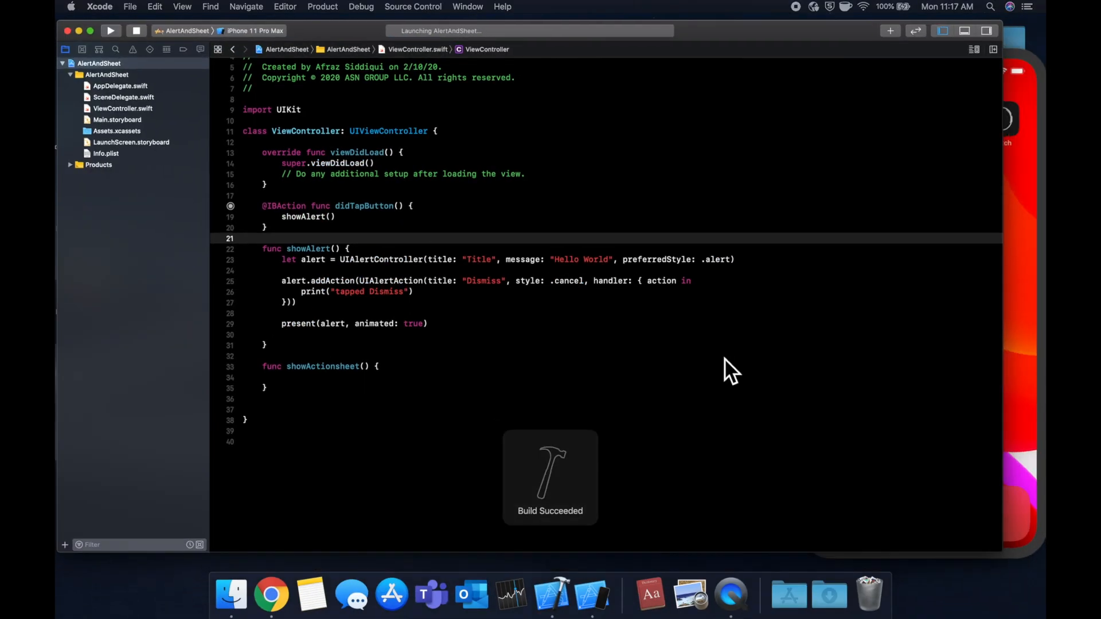
In the running app, show the Title / Hello World alert and dismiss it to log "tapped Dismiss"
click(110, 29)
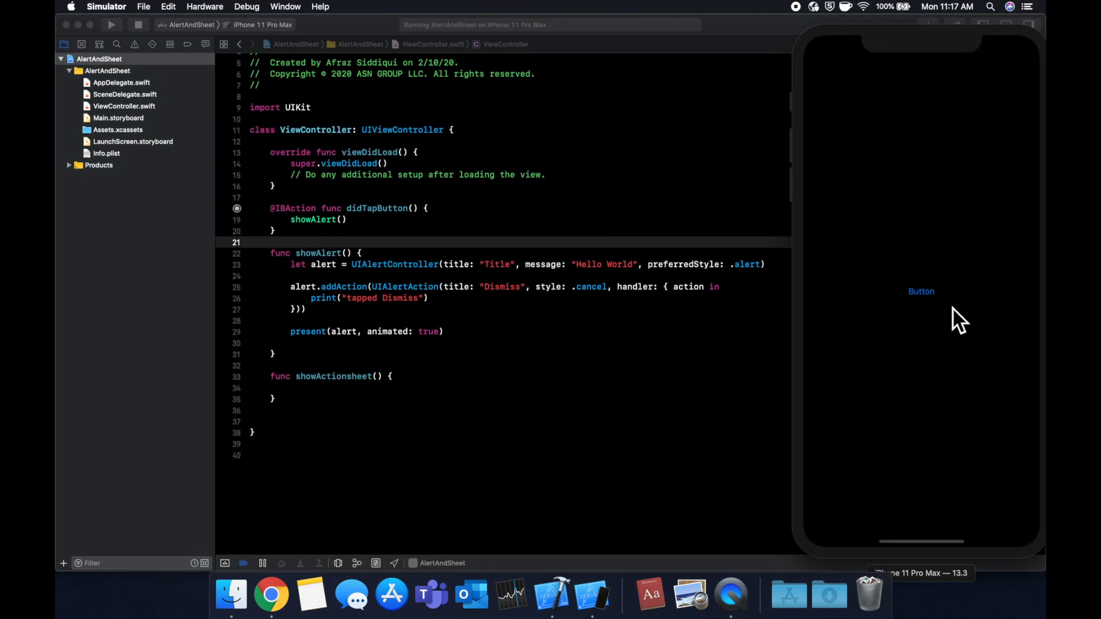
click(921, 292)
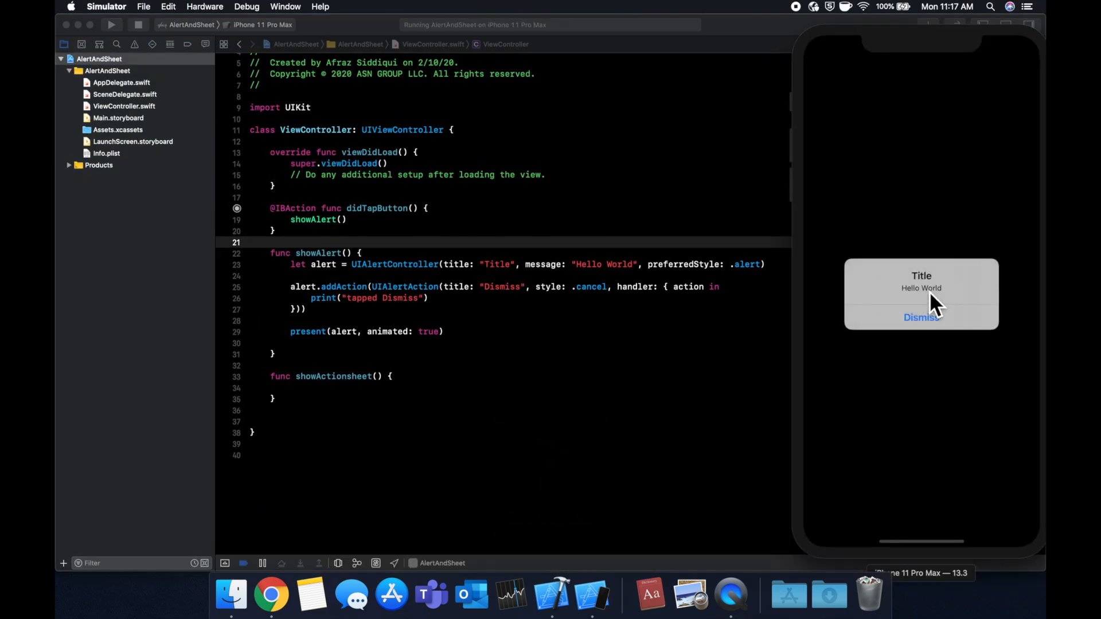
click(921, 316)
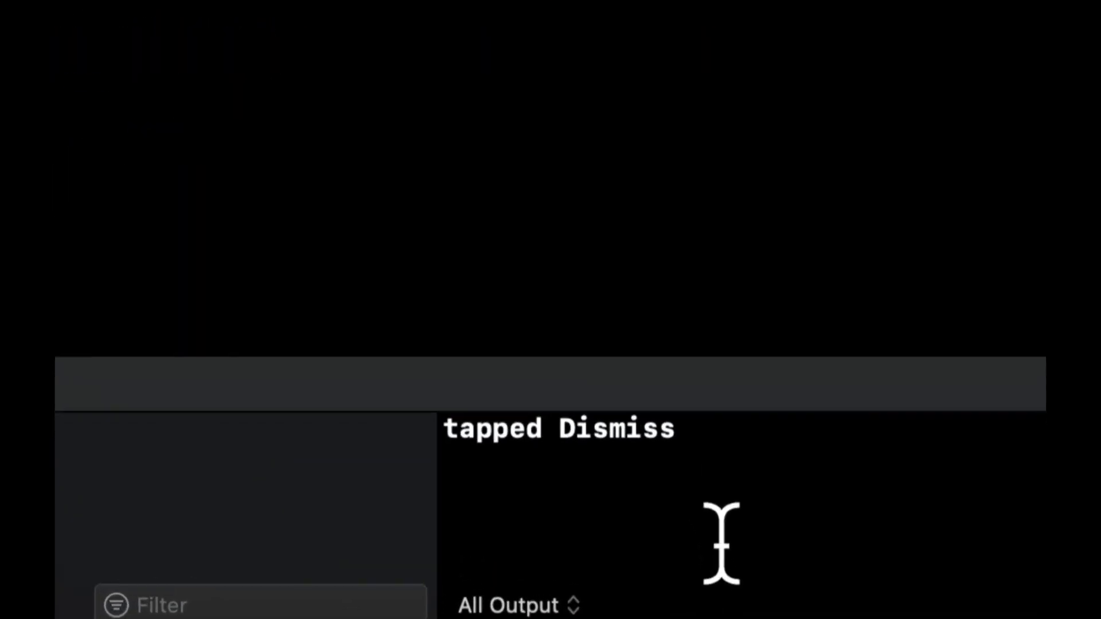
mouse_move(576, 495)
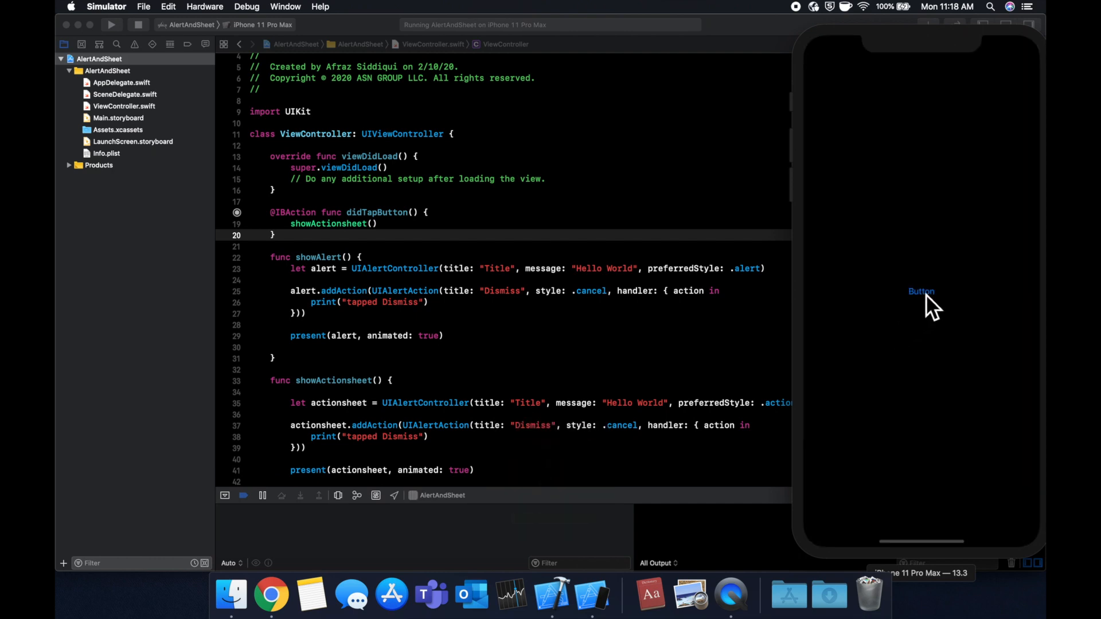
Bring up the action sheet from the app's button and dismiss it, logging "tapped Dismiss"
click(921, 291)
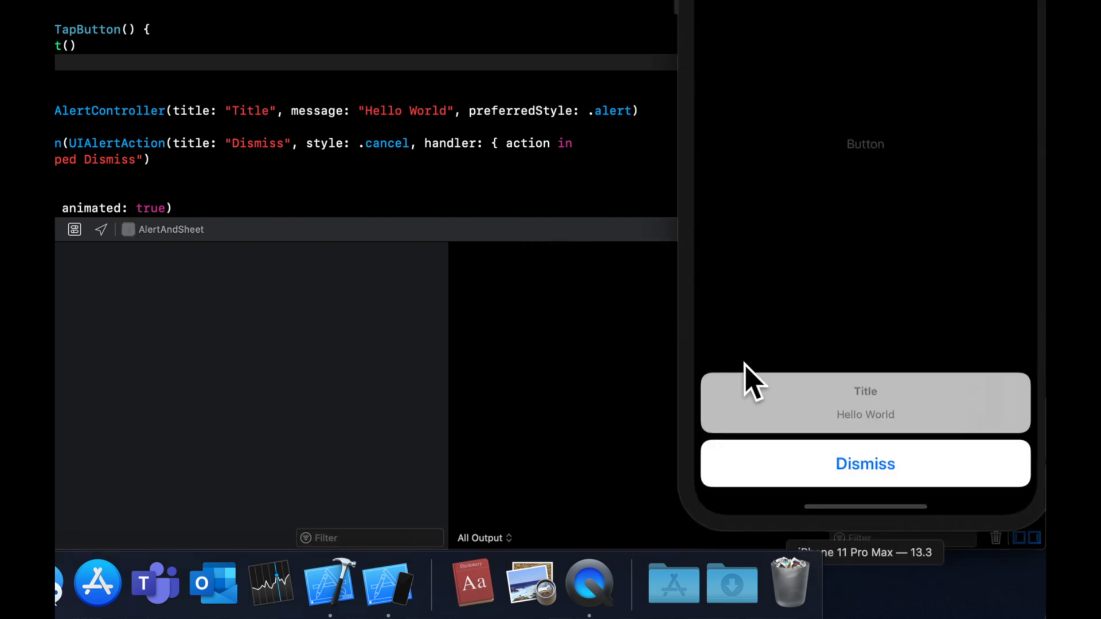
mouse_move(840, 421)
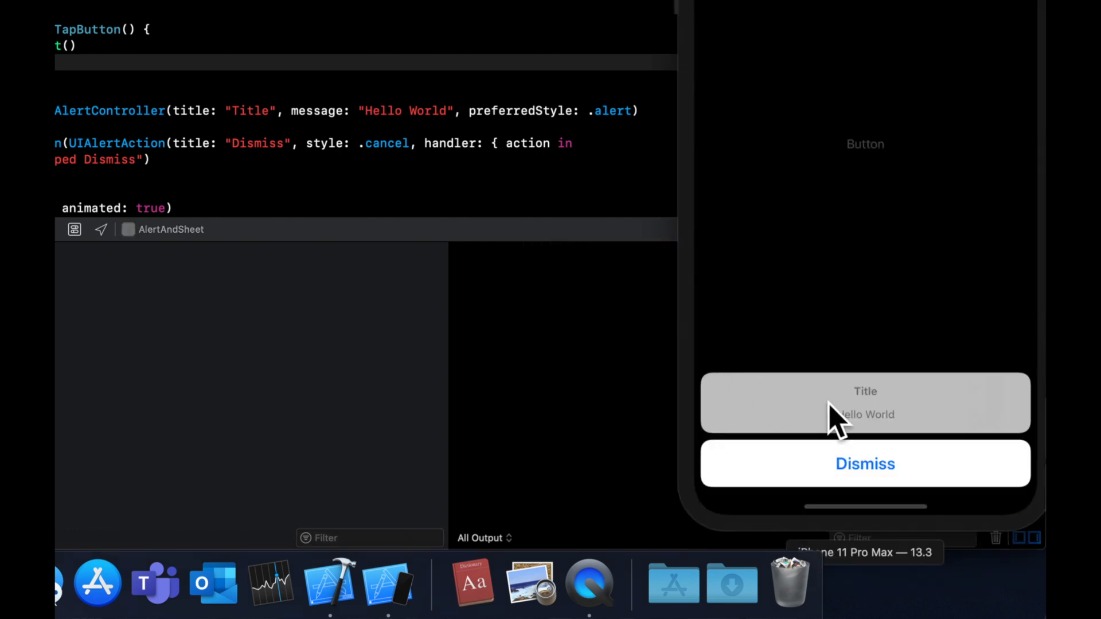
click(865, 463)
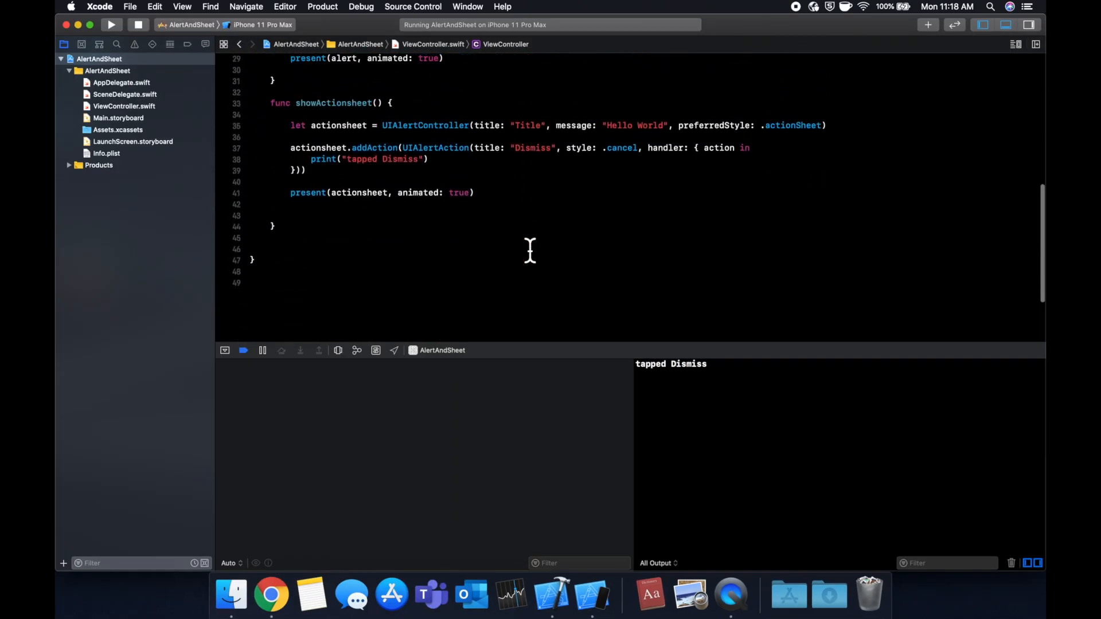
Duplicate the addAction block four times in showActionsheet and select a word in a copy to rename
click(523, 239)
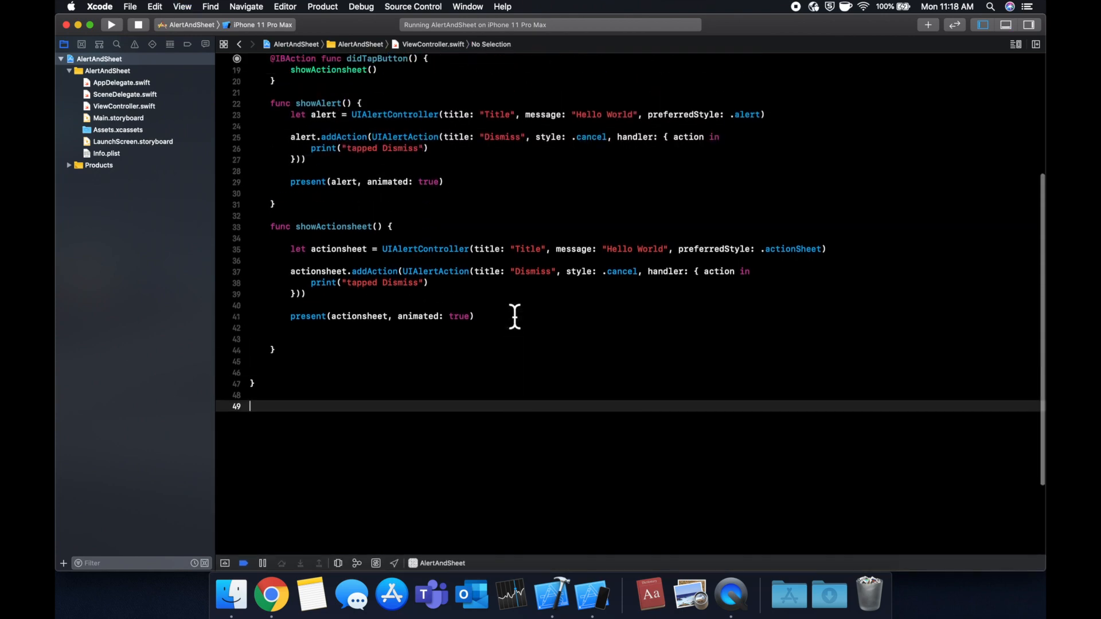
scroll(up, 3)
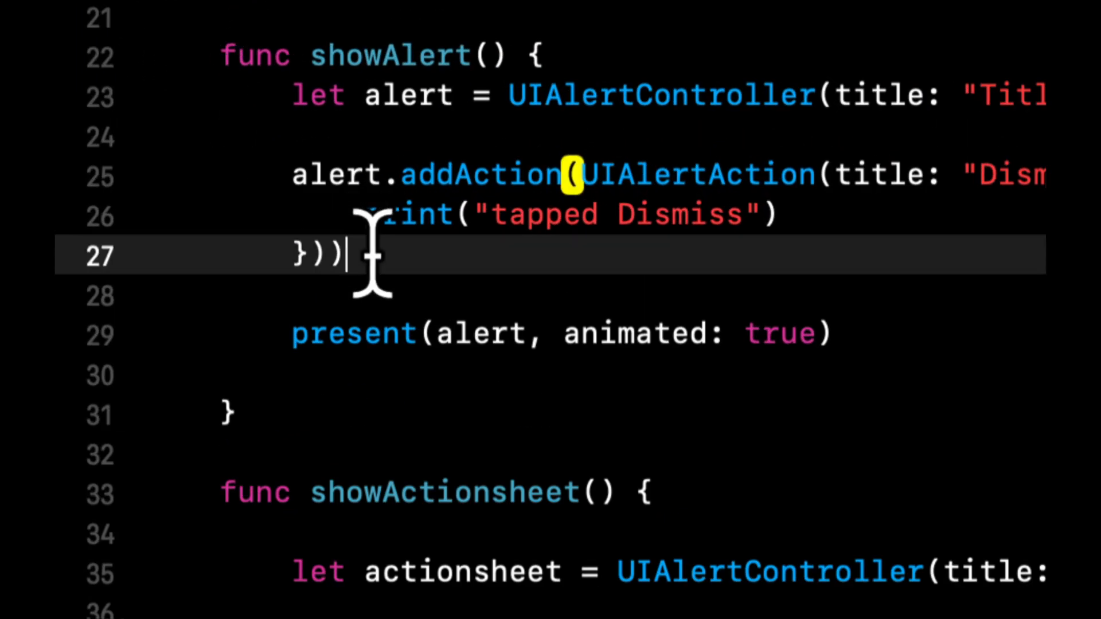
scroll(down, 3)
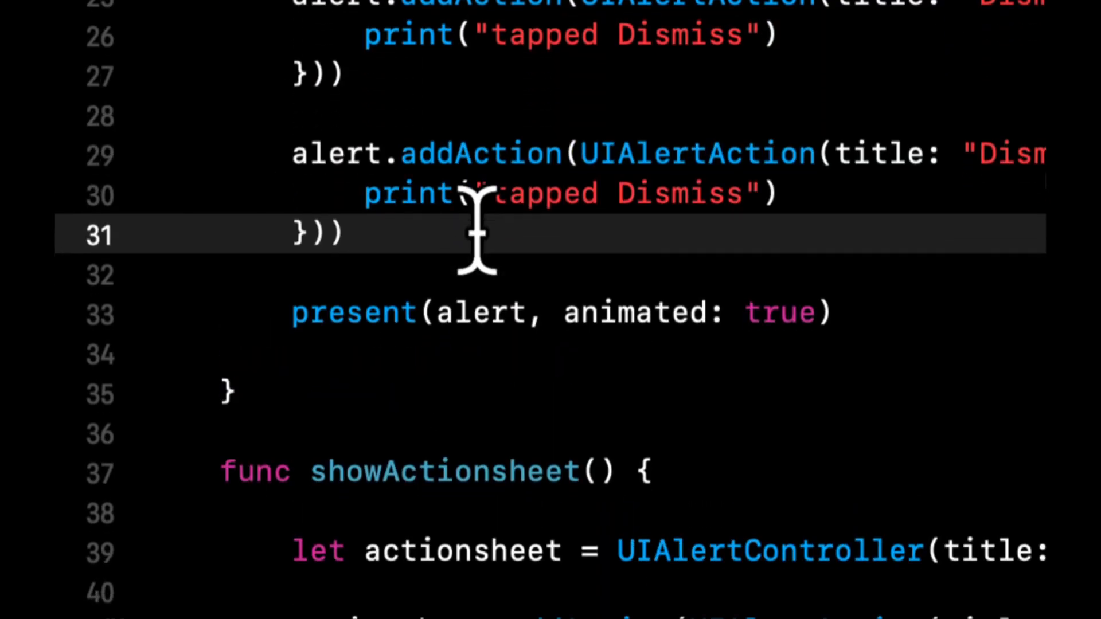
scroll(down, 3)
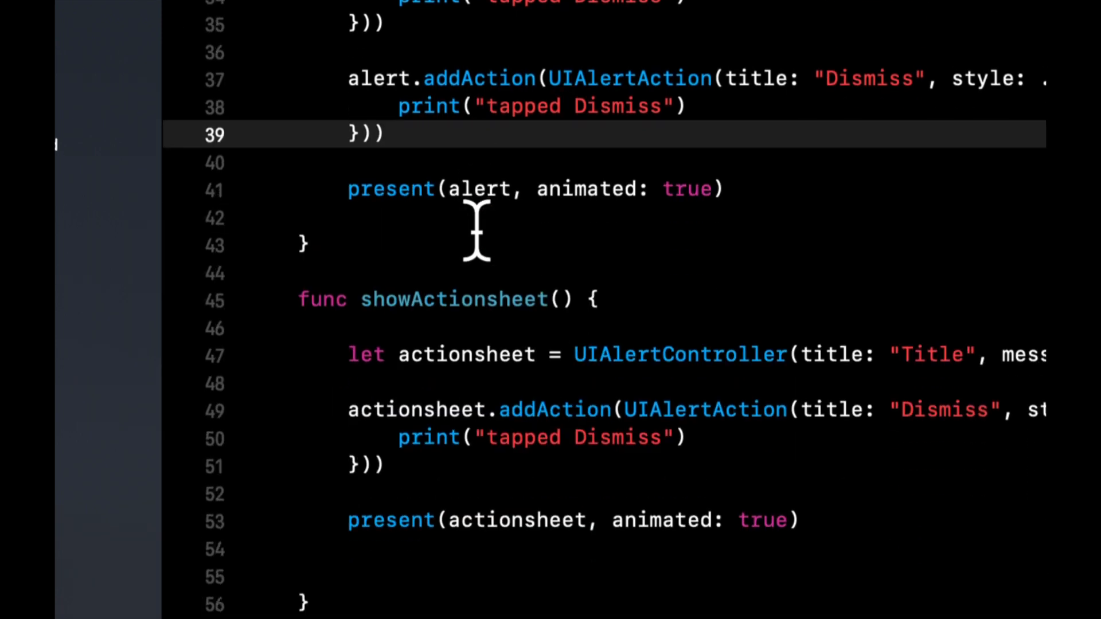
scroll(down, 3)
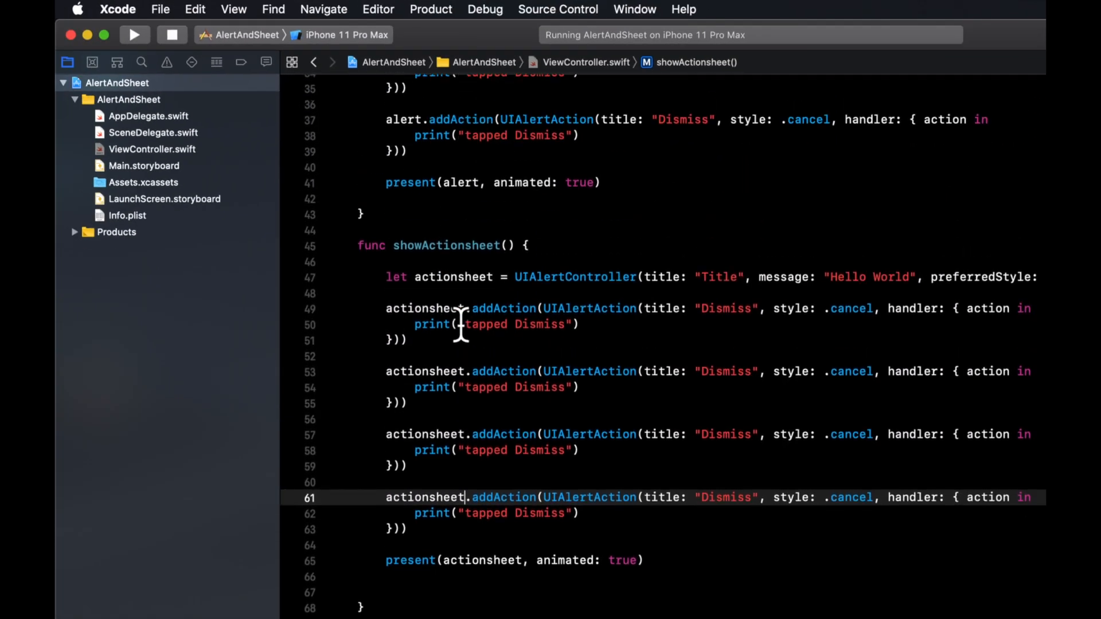
scroll(up, 3)
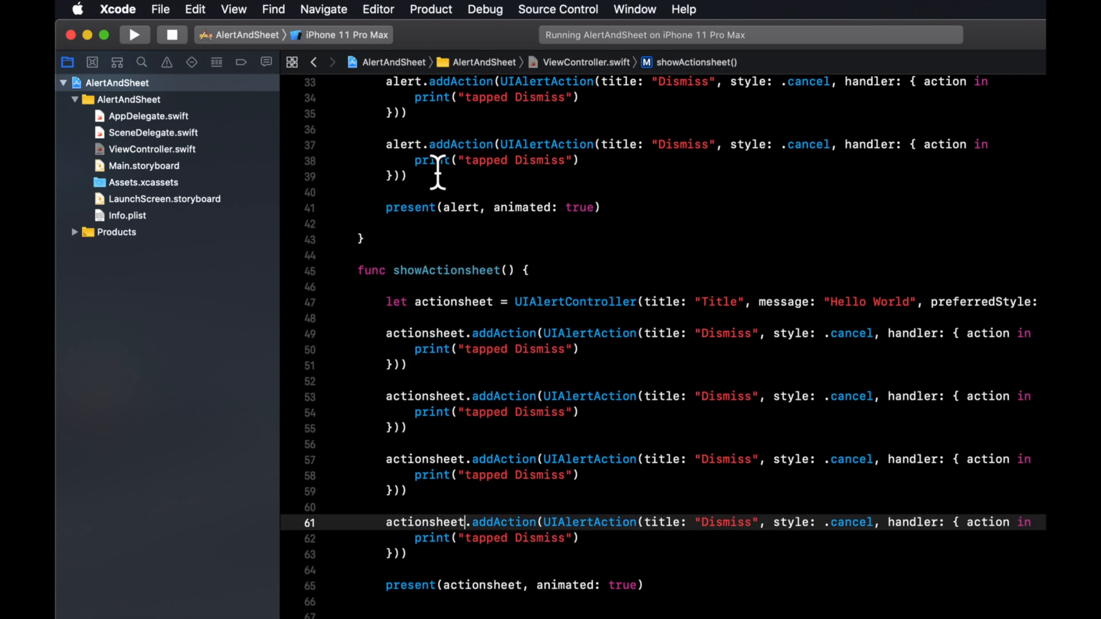
scroll(down, 3)
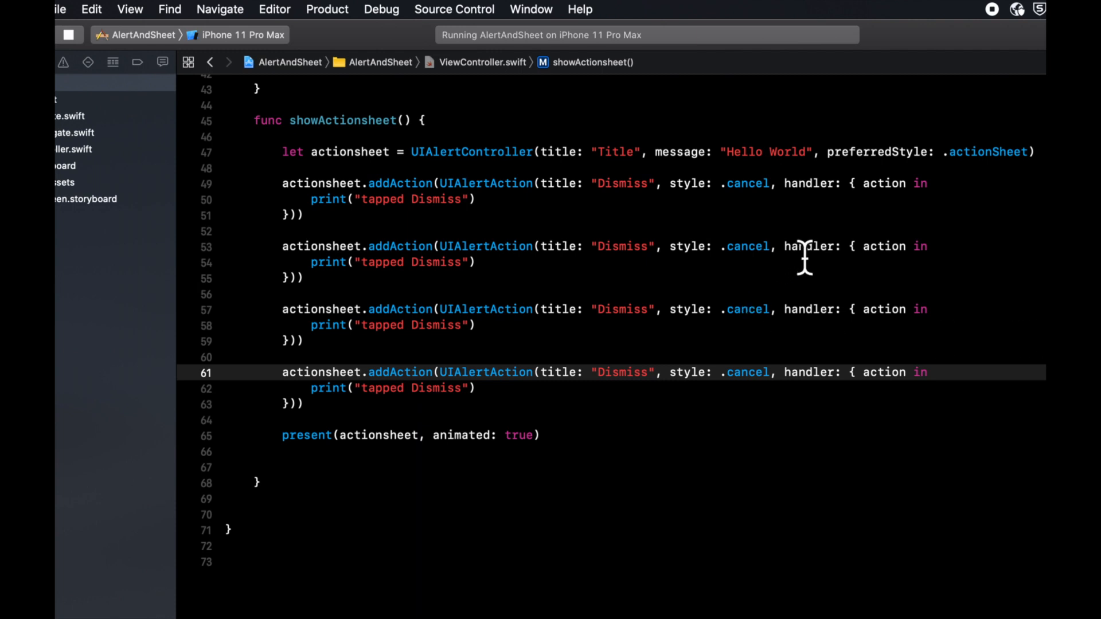
double_click(747, 246)
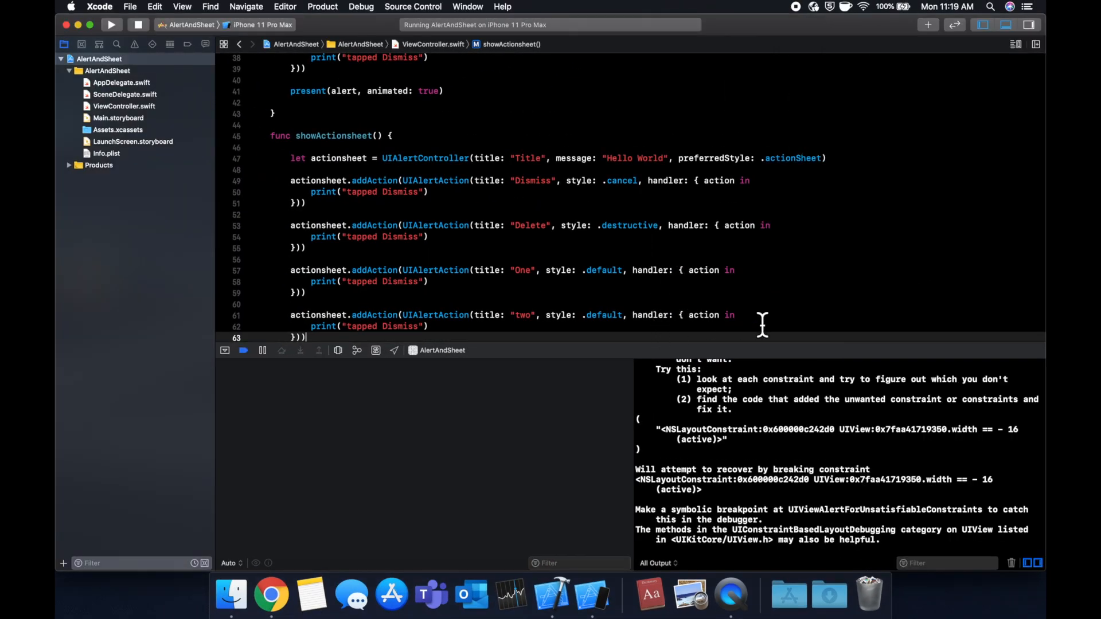
Present the action sheet titled Title with One, two, red Delete and Dismiss in the Simulator
scroll(down, 3)
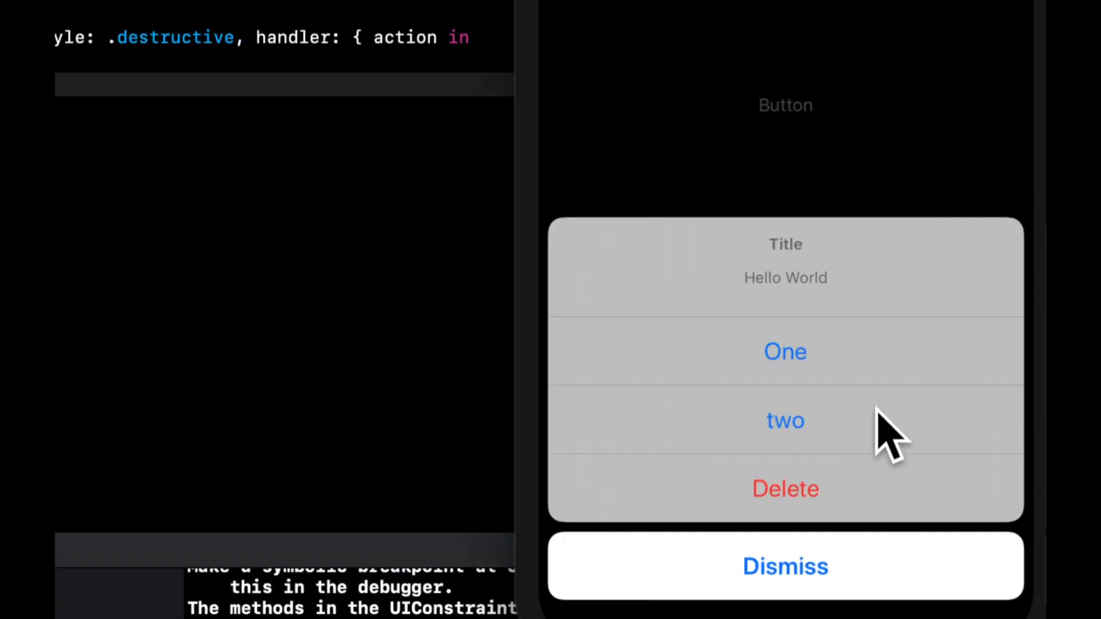
mouse_move(836, 295)
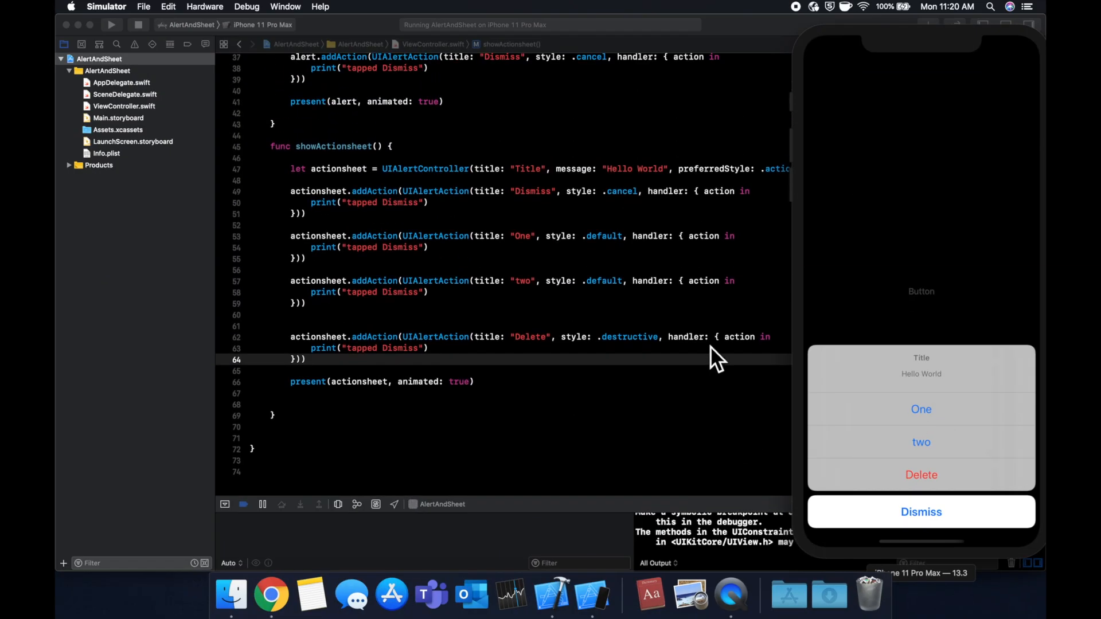
mouse_move(657, 195)
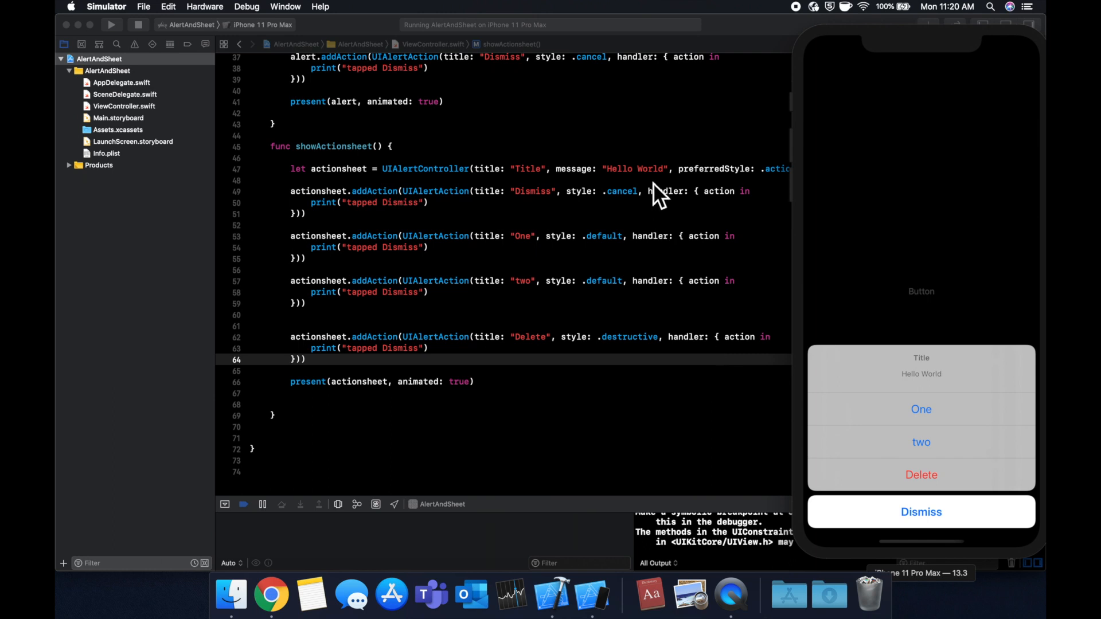
mouse_move(629, 196)
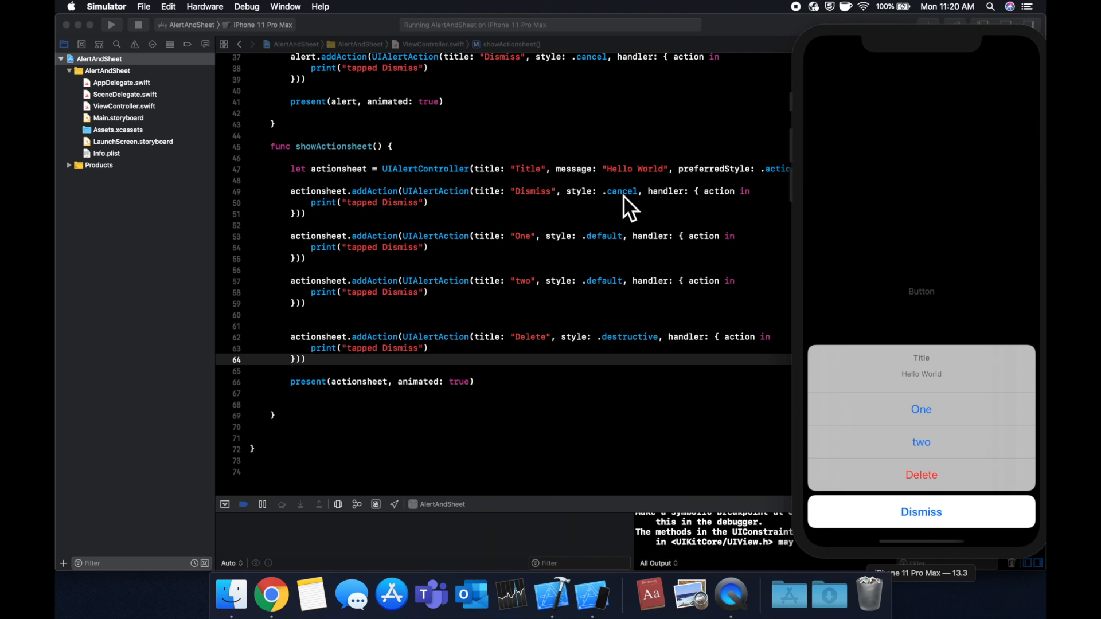
mouse_move(914, 261)
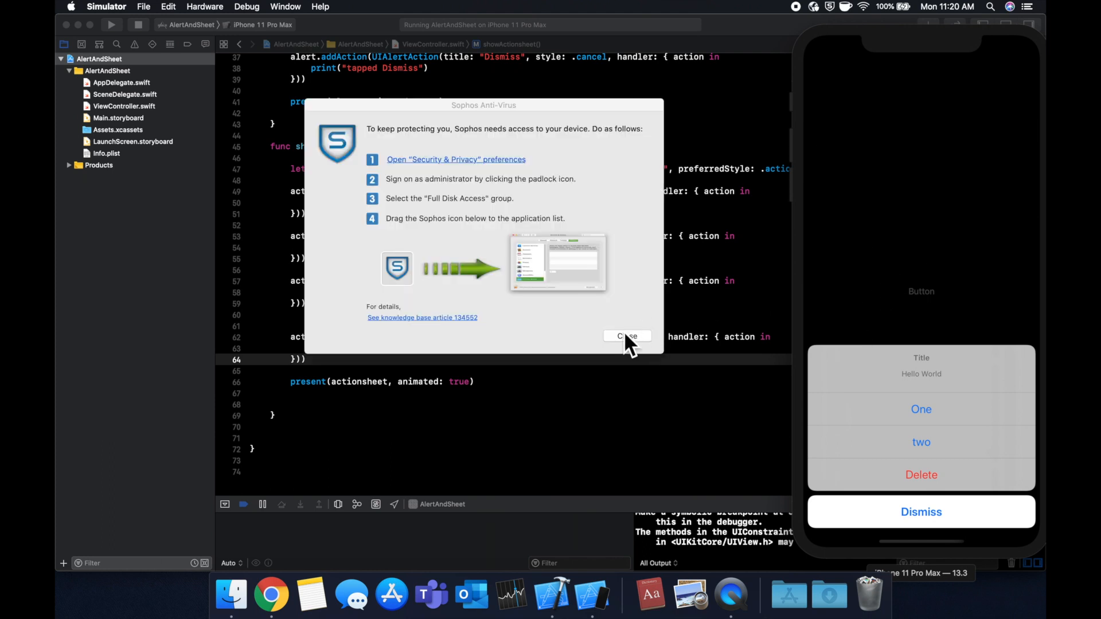
click(626, 336)
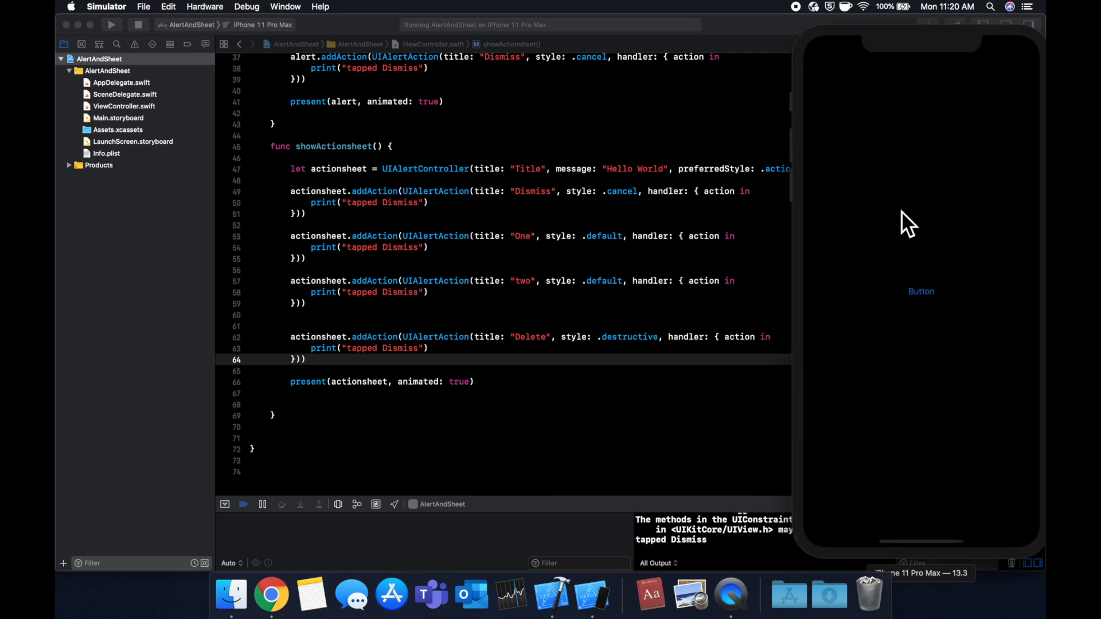
click(921, 291)
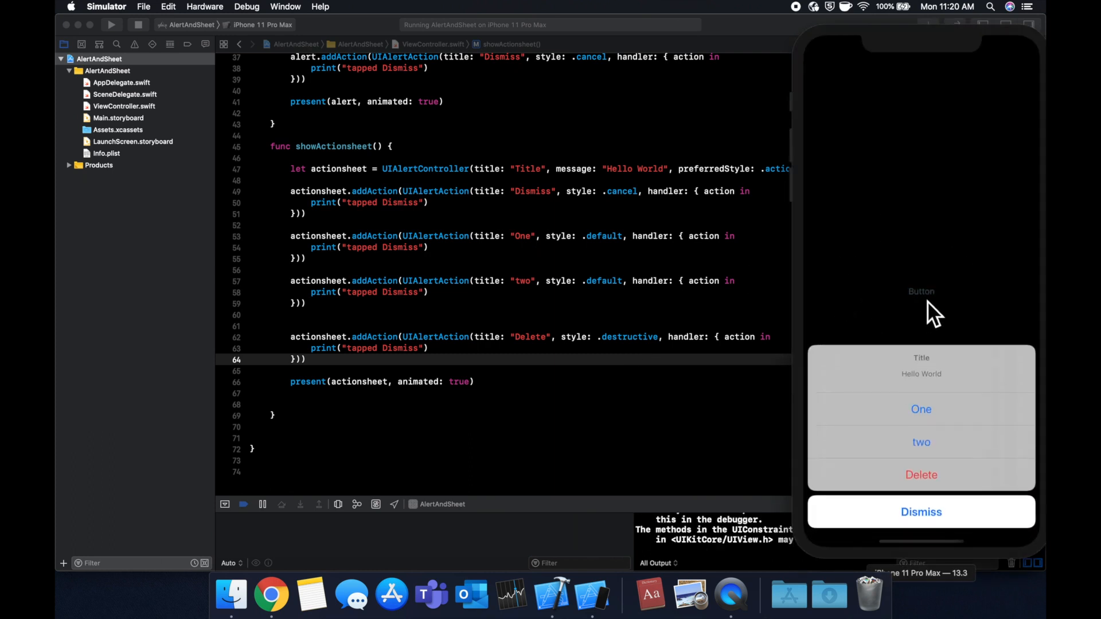
mouse_move(833, 333)
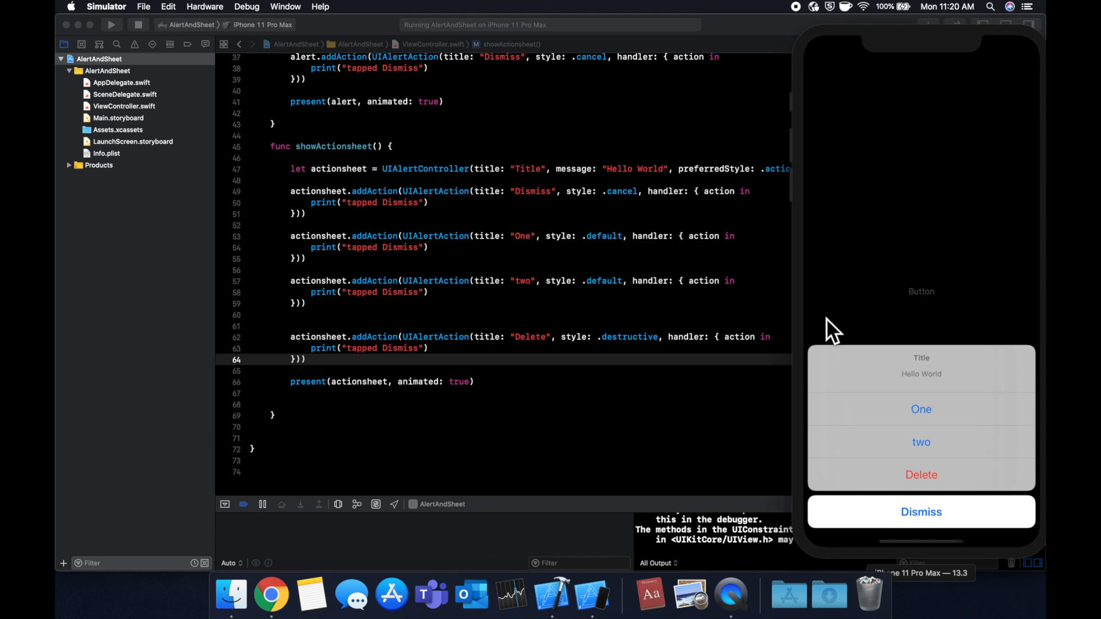
mouse_move(897, 330)
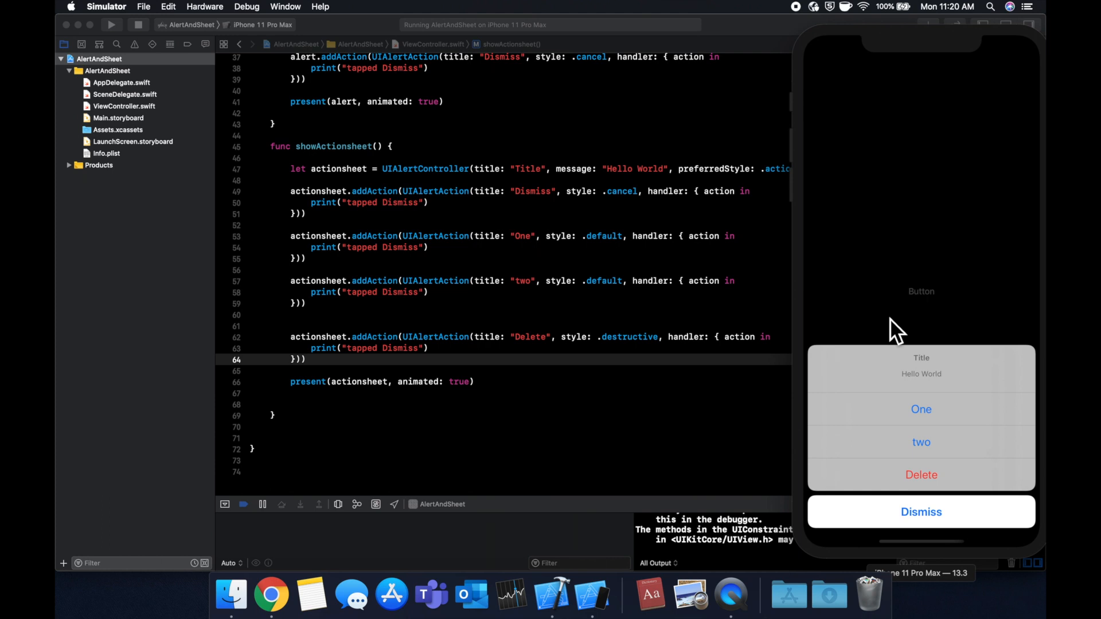
mouse_move(586, 341)
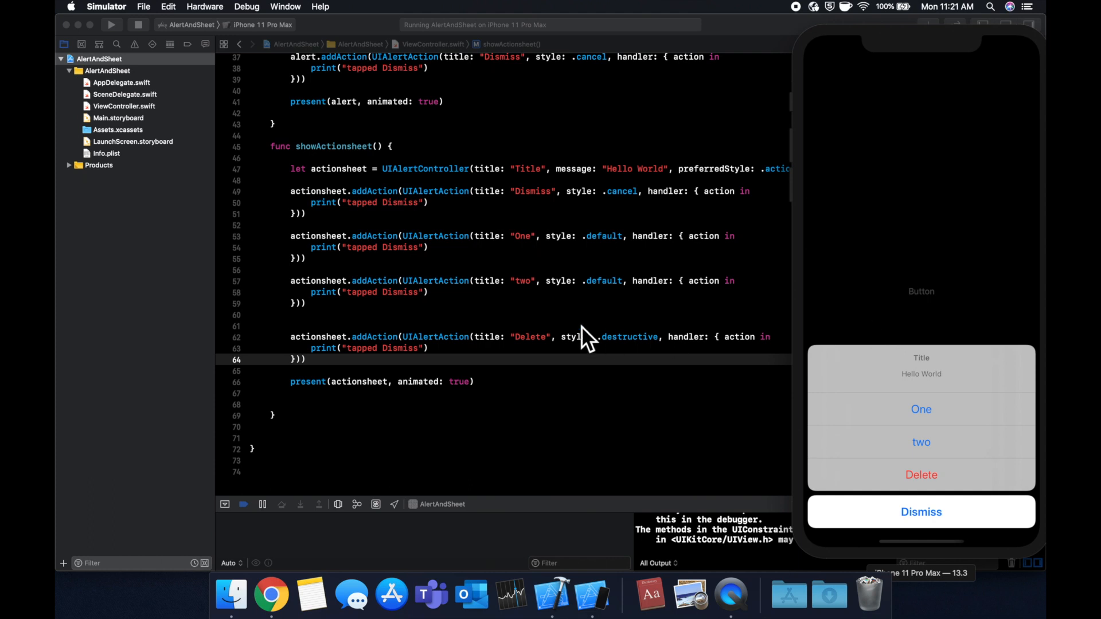
scroll(up, 3)
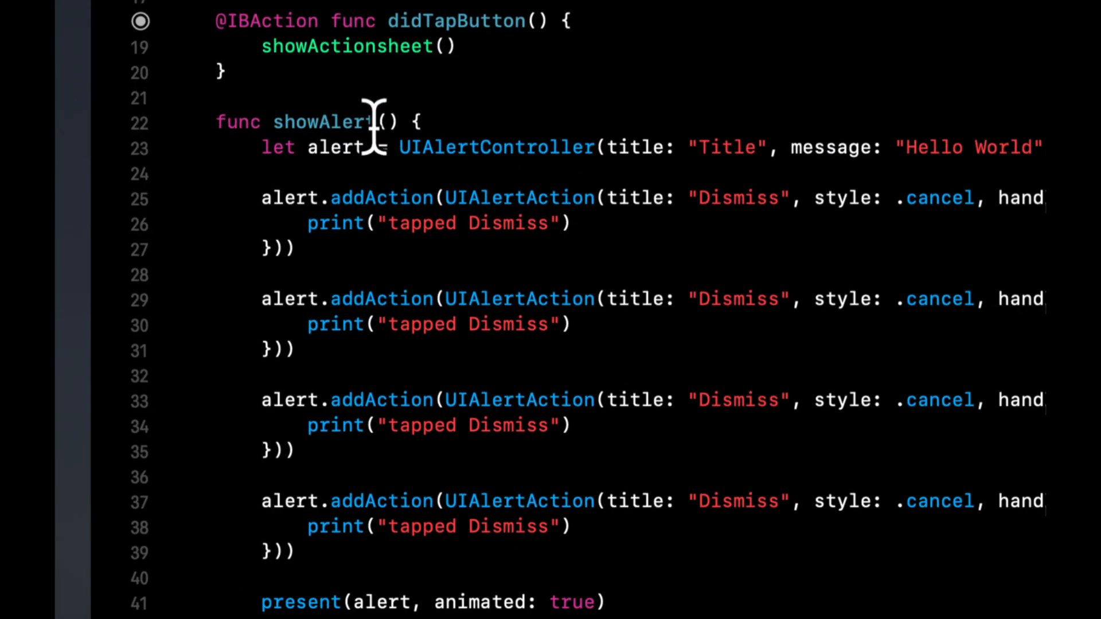
Edit showAlert() to add Delete (.destructive), One and Two actions, wire didTapButton to it, and rebuild
click(324, 122)
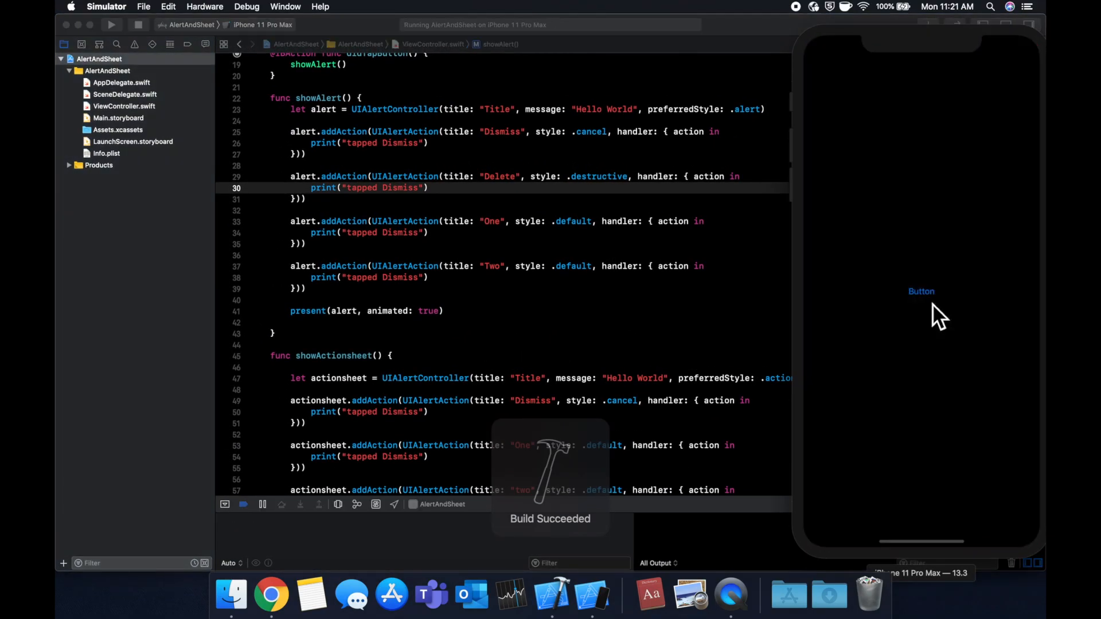
Show the alert with red Delete, One, Two and Dismiss, close it via Dismiss, and show it again
click(921, 291)
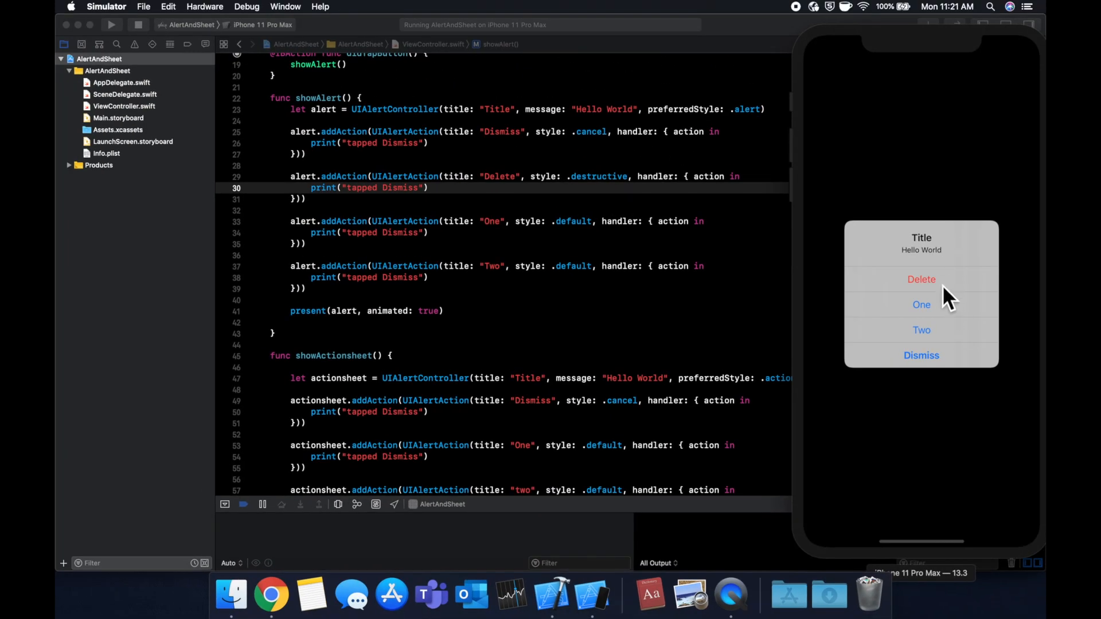
mouse_move(949, 414)
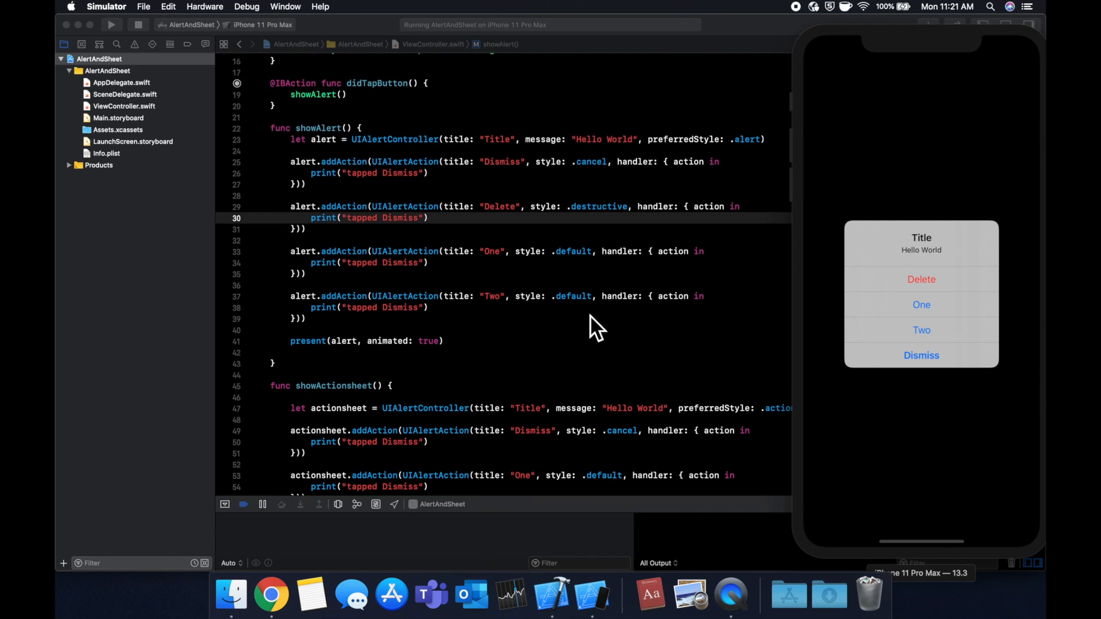
mouse_move(967, 360)
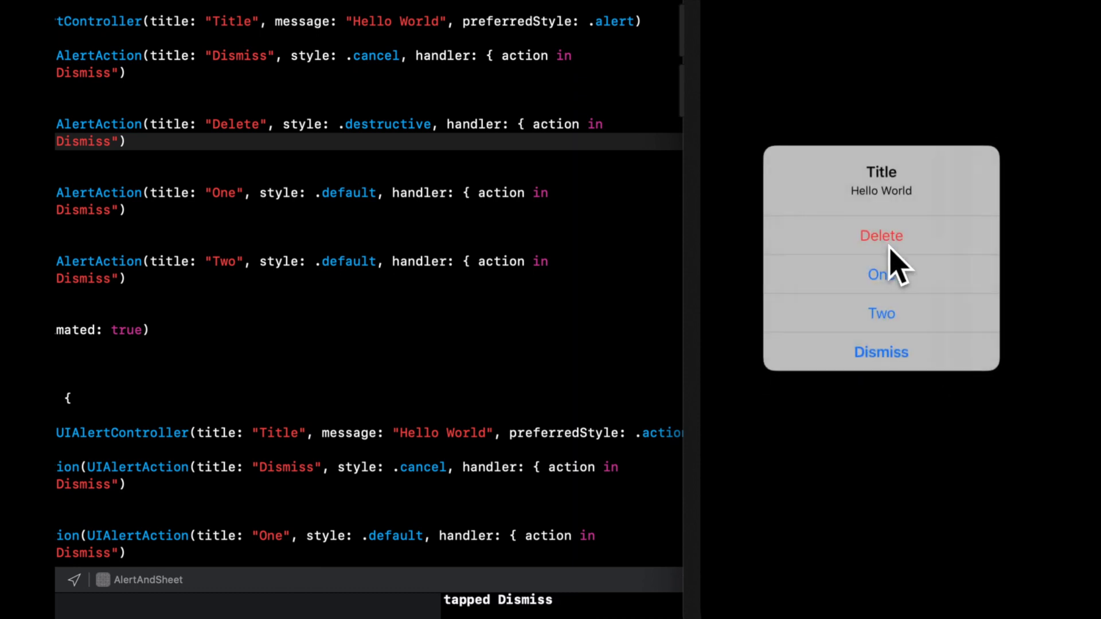
mouse_move(912, 397)
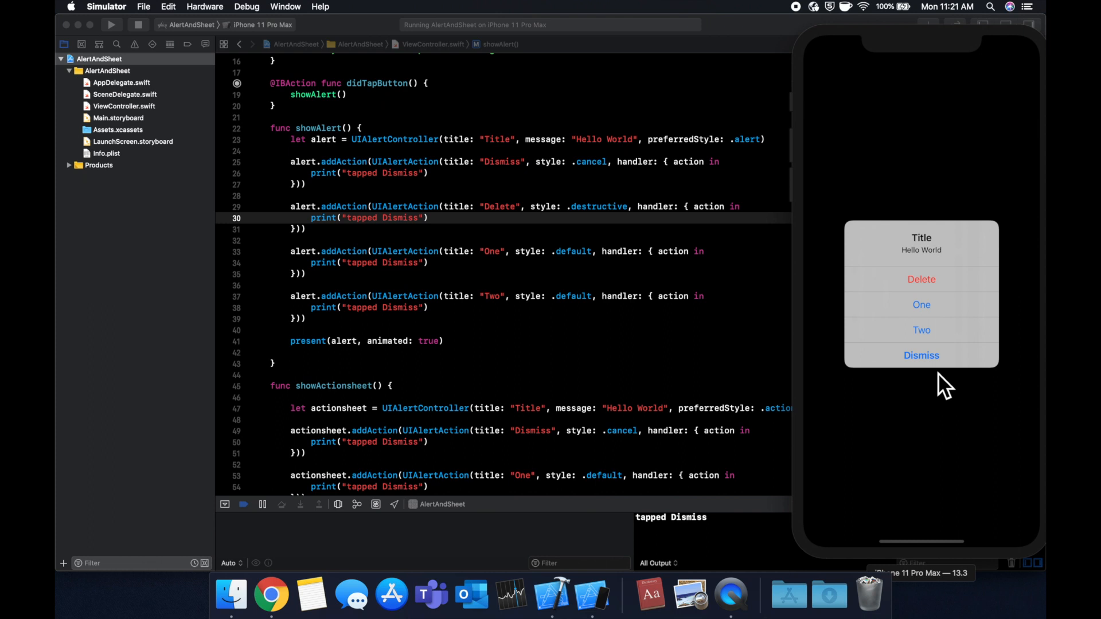
mouse_move(934, 412)
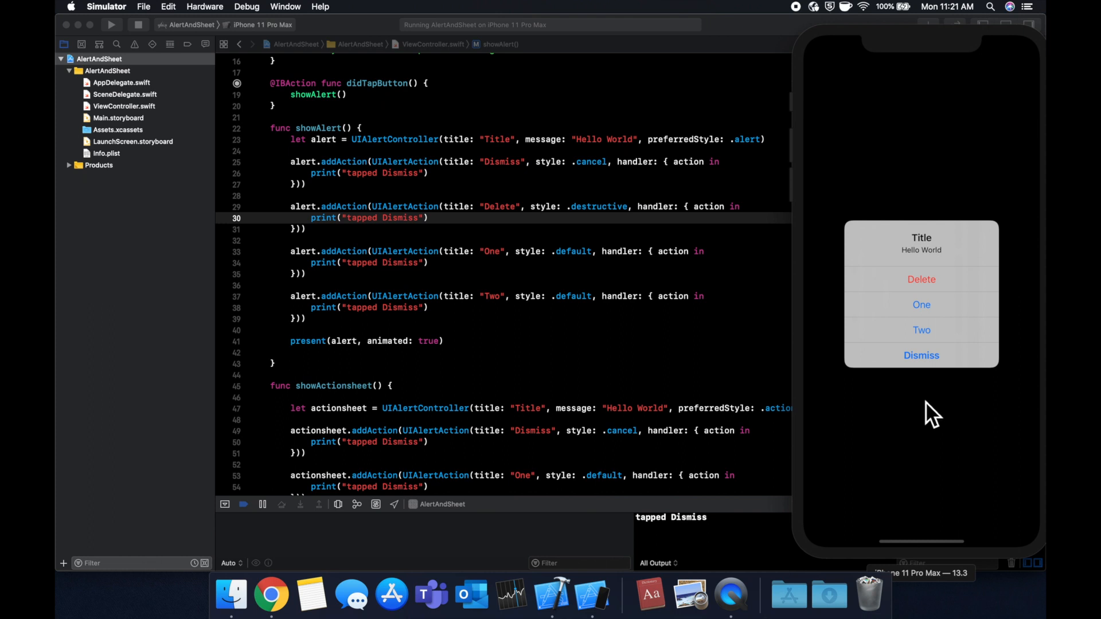
click(921, 355)
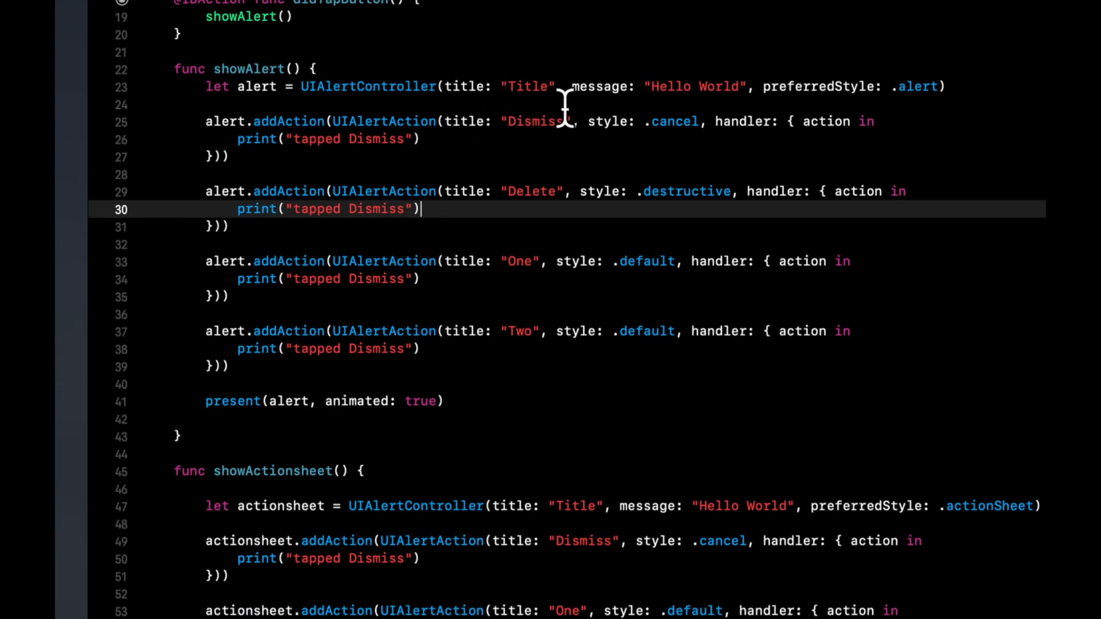
mouse_move(518, 374)
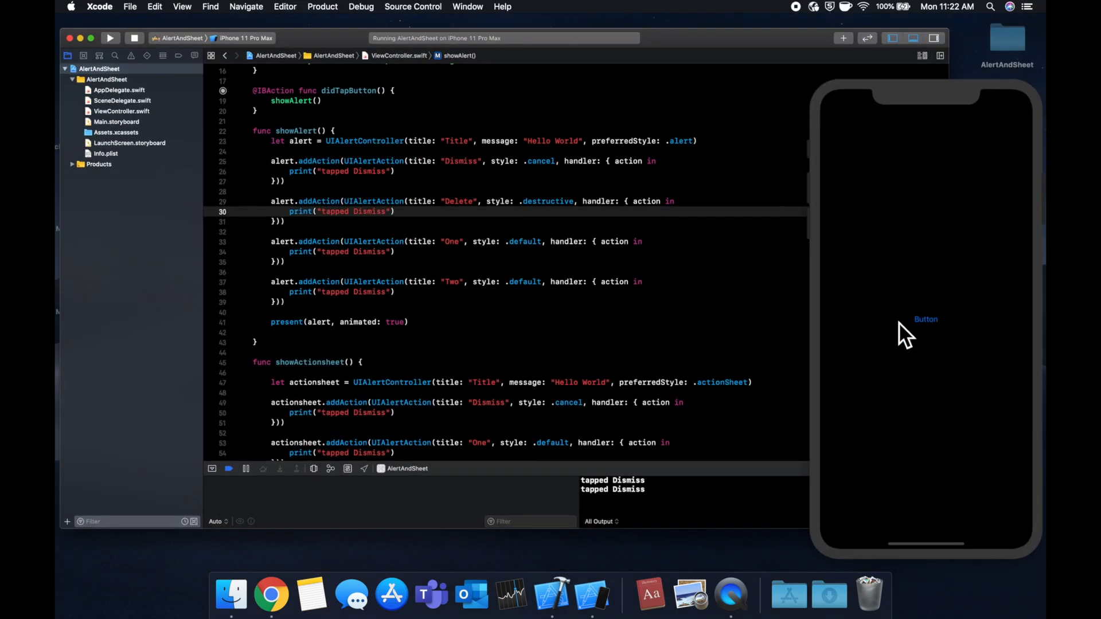
click(926, 320)
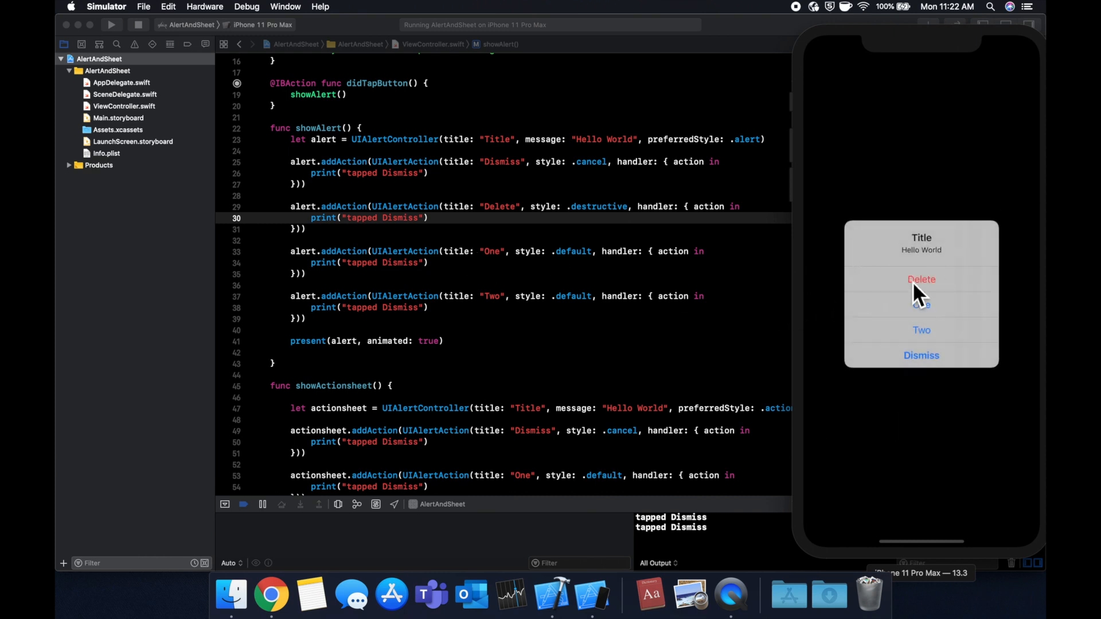
mouse_move(910, 380)
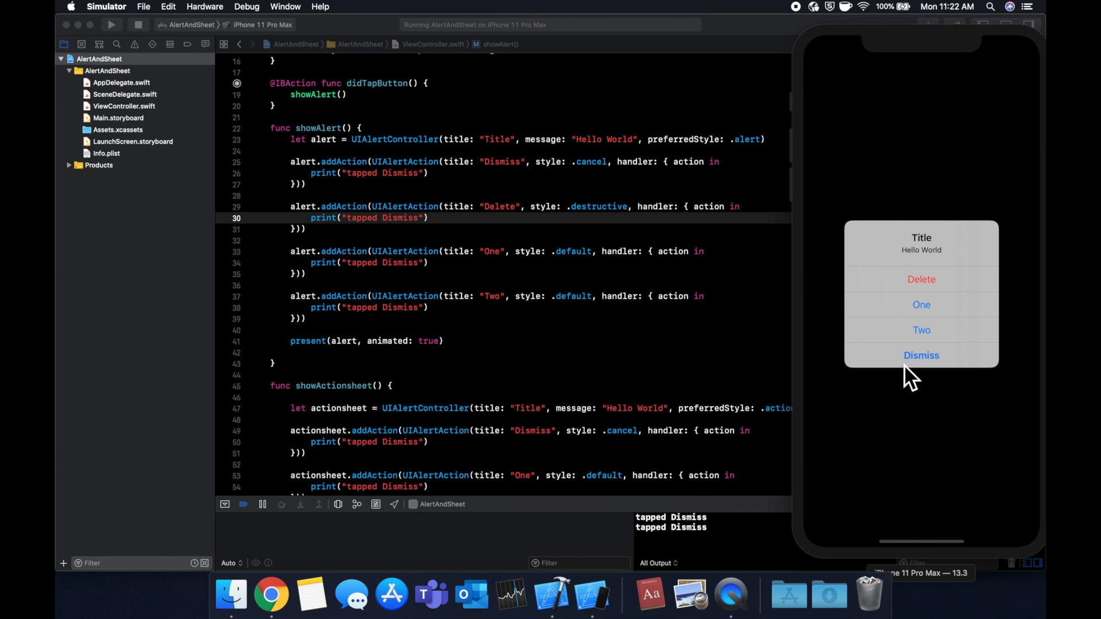
mouse_move(923, 157)
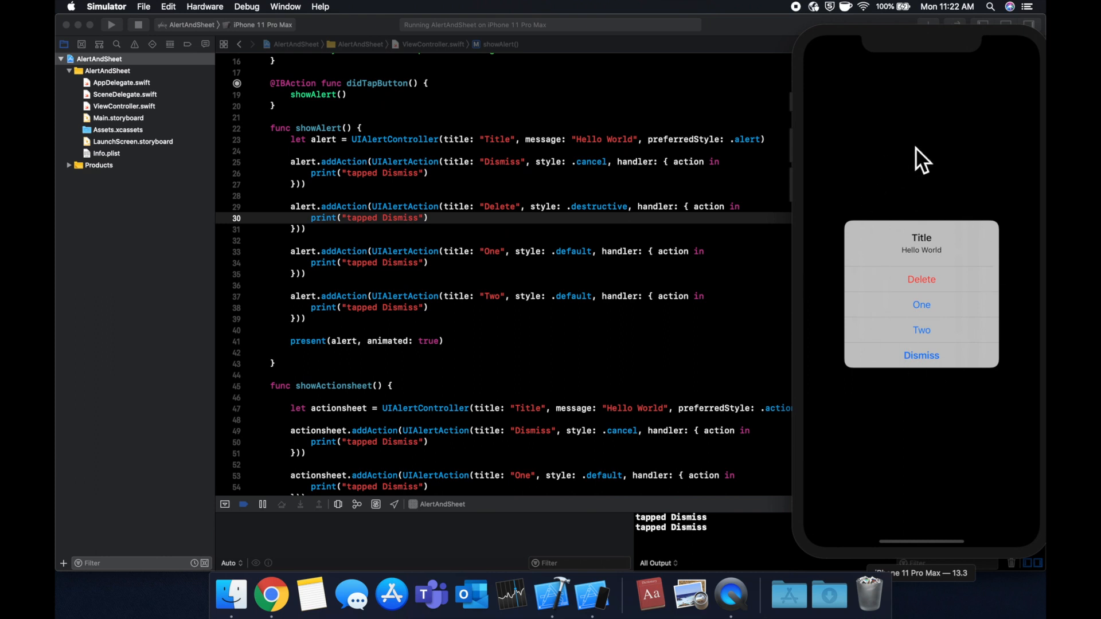
mouse_move(410, 166)
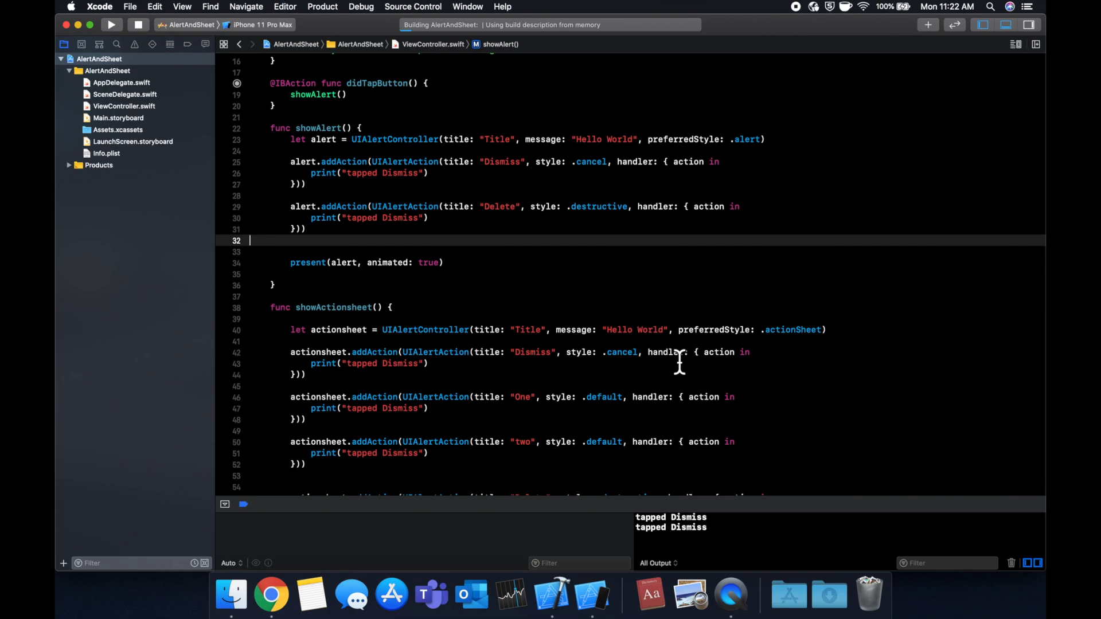
Remove the One and Two actions so the rebuilt alert shows only Dismiss and Delete side by side
click(110, 24)
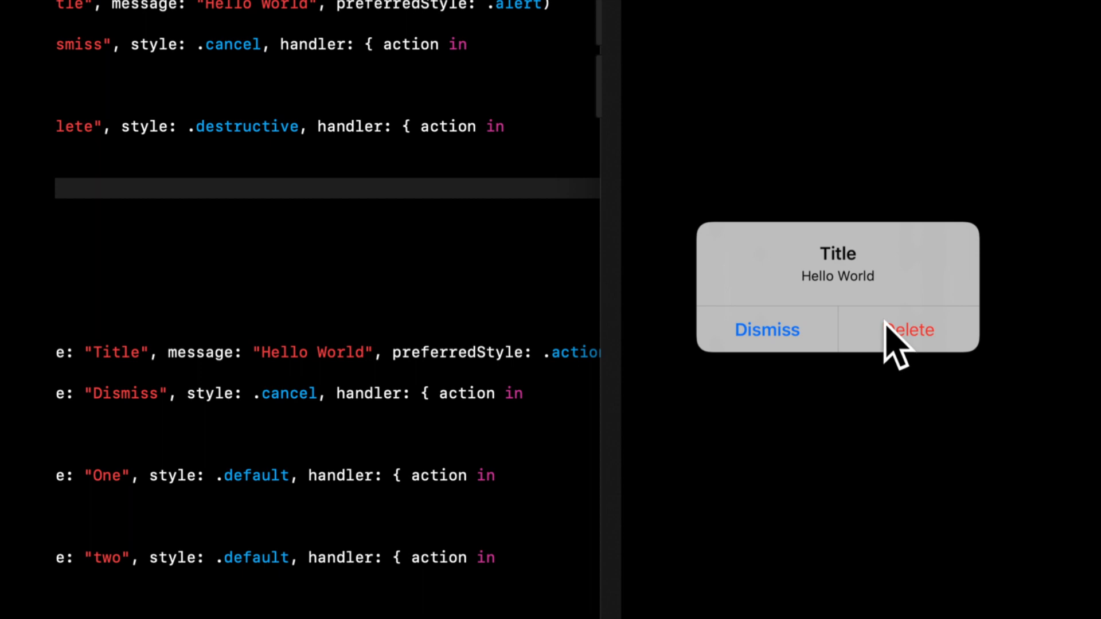
mouse_move(794, 358)
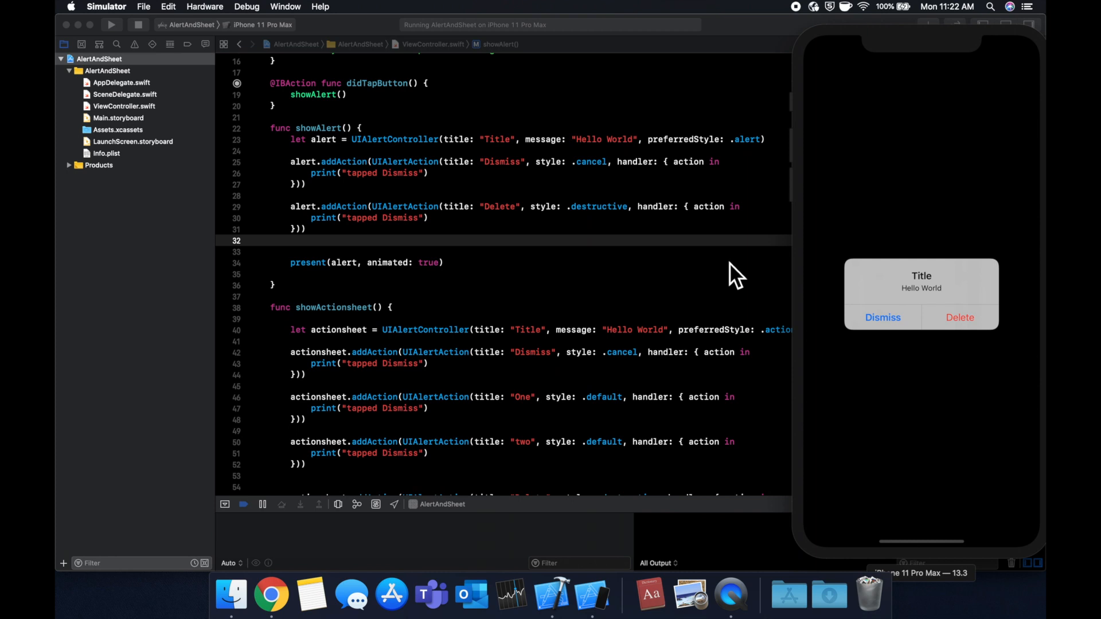
scroll(up, 3)
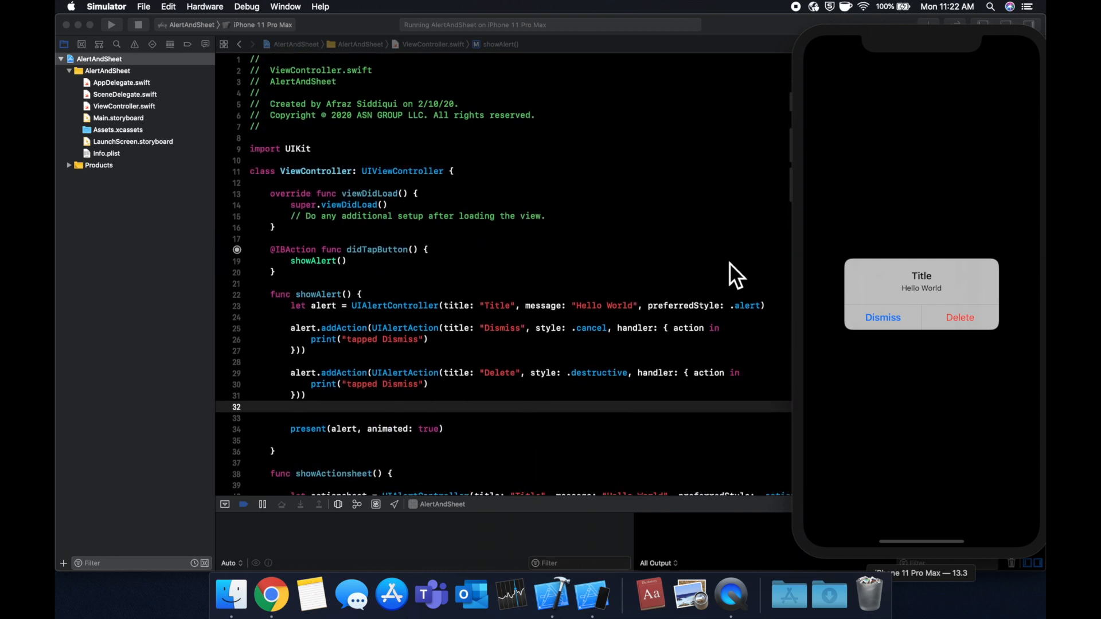